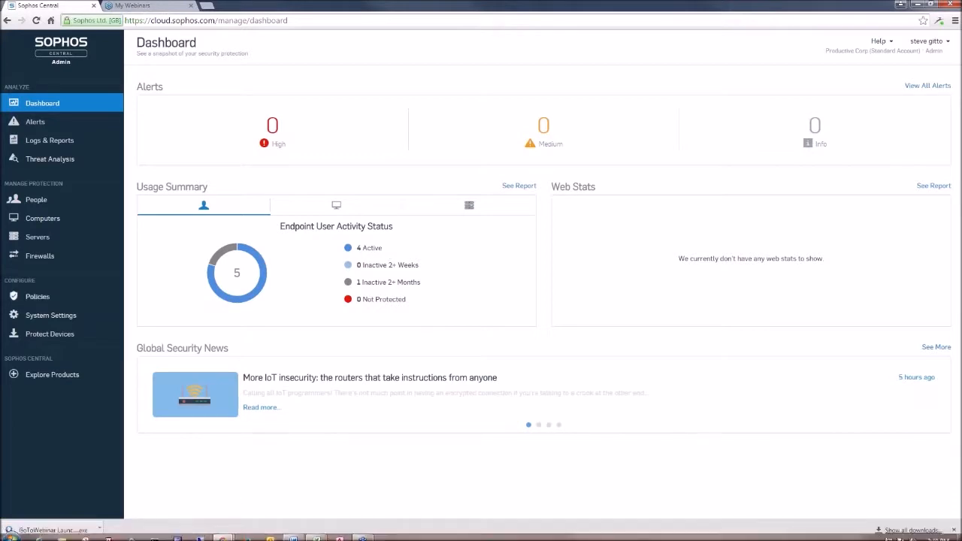
Go to the Policies list under Configure in the left sidebar.
left_click(38, 296)
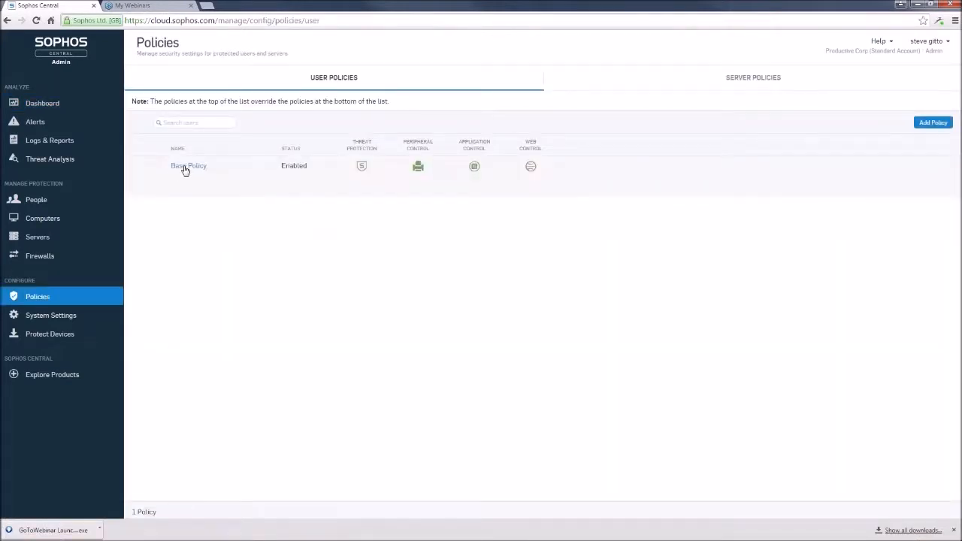
Open Base Policy in Edit User Policy at its Threat Protection recommended-settings option.
left_click(190, 166)
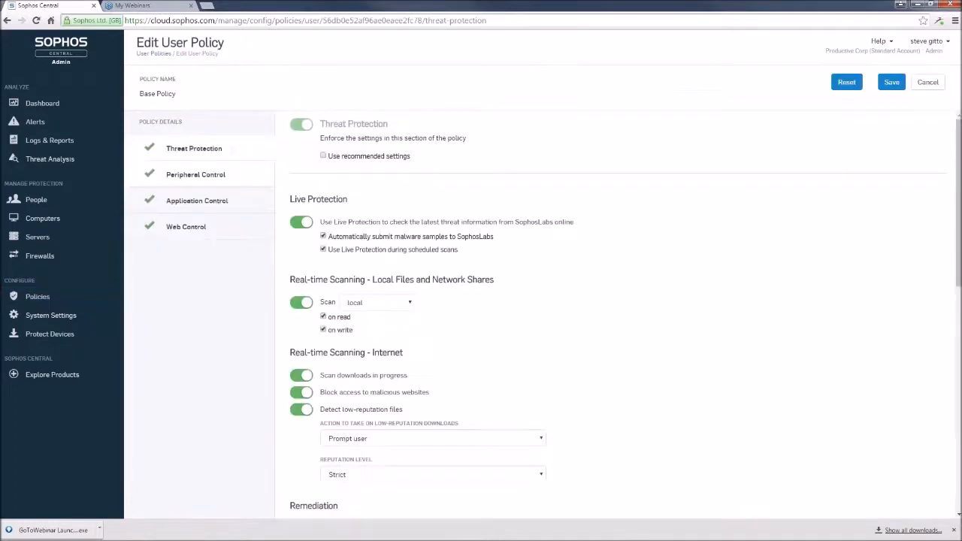
mouse_move(184, 225)
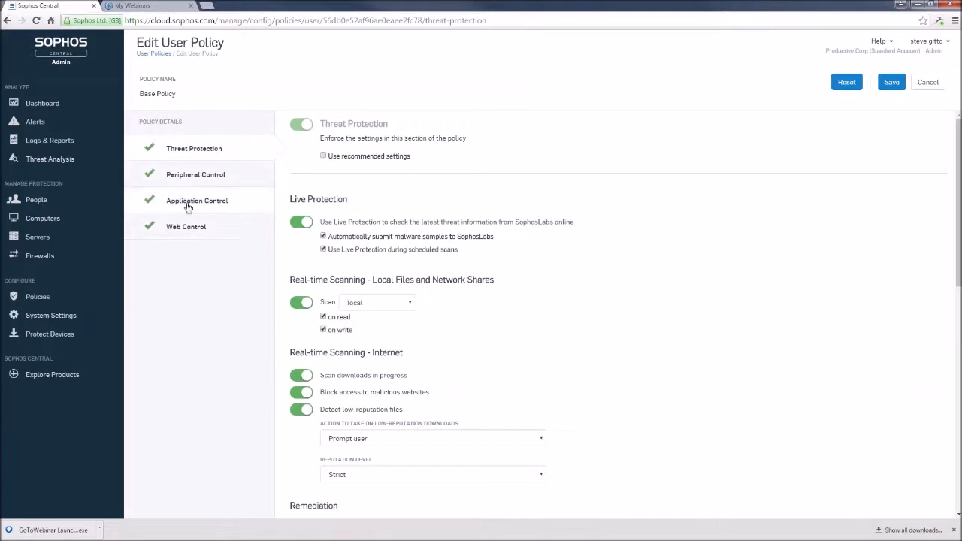
mouse_move(197, 200)
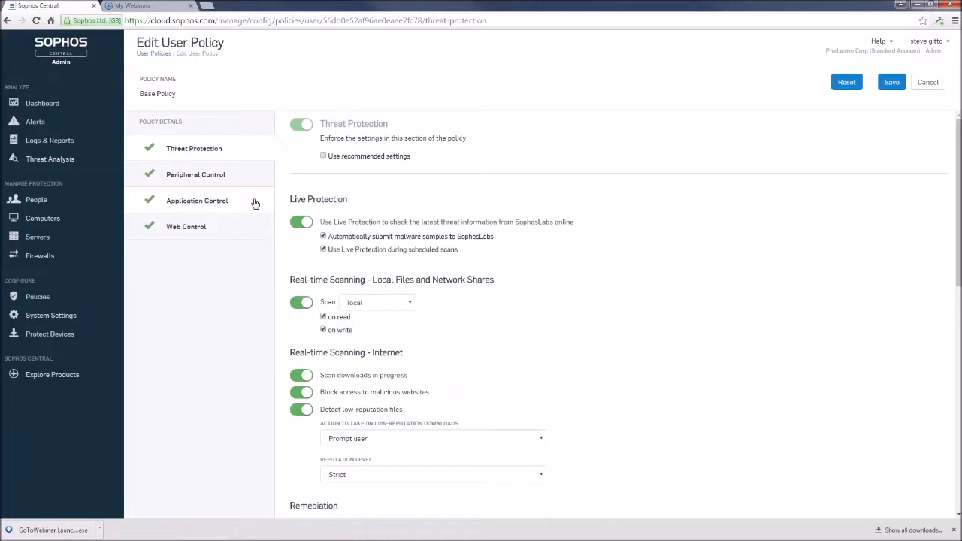
mouse_move(273, 211)
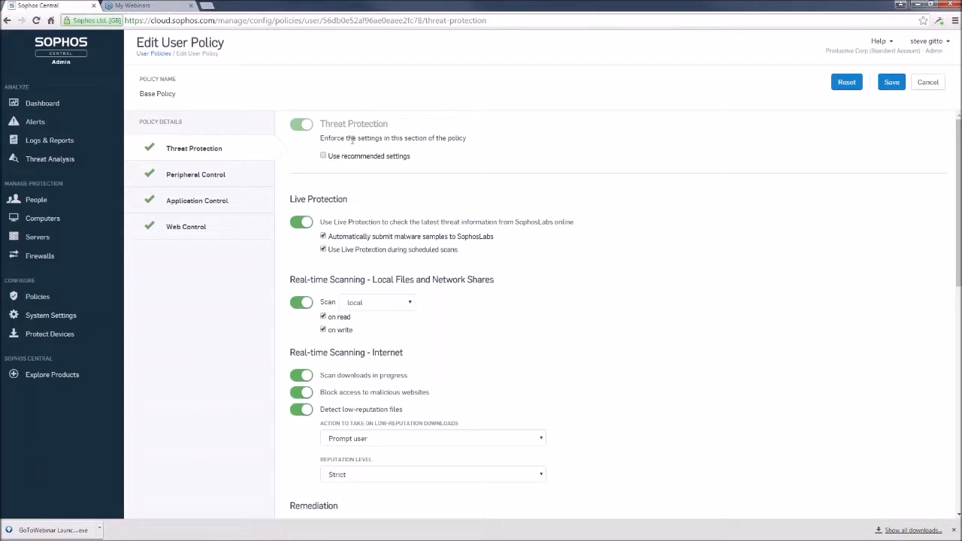
left_click(323, 155)
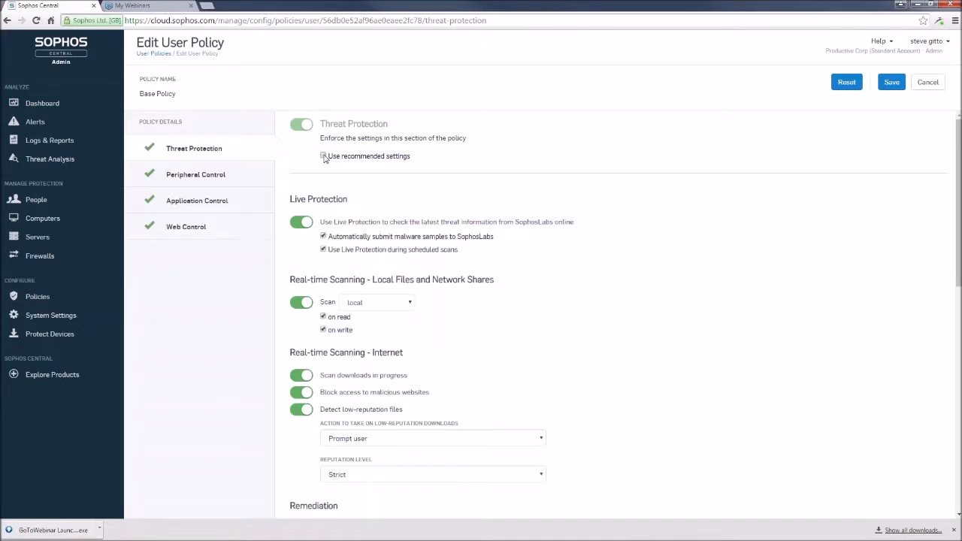
Enable 'Use recommended settings' for Threat Protection and review live protection, scanning, remediation and runtime sections.
left_click(322, 155)
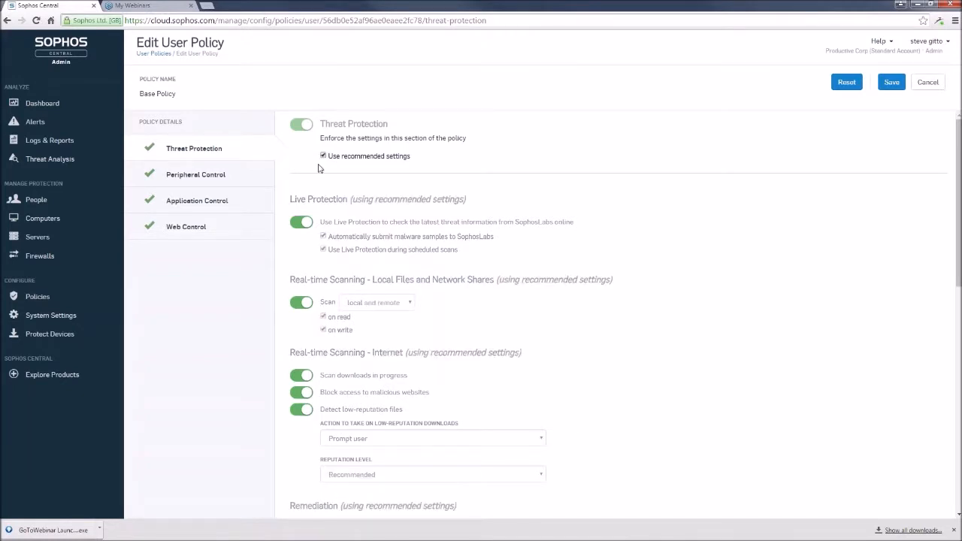
scroll("down", 3)
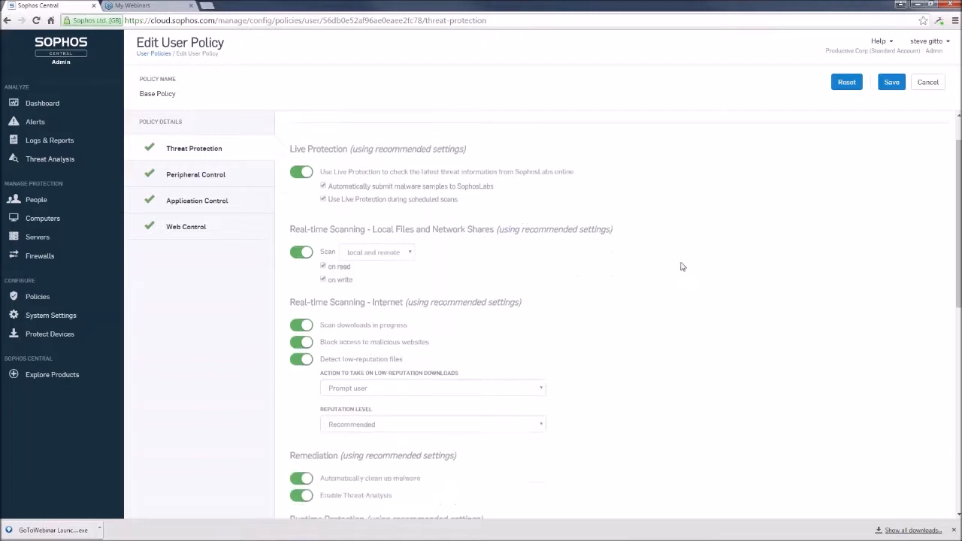
mouse_move(301, 201)
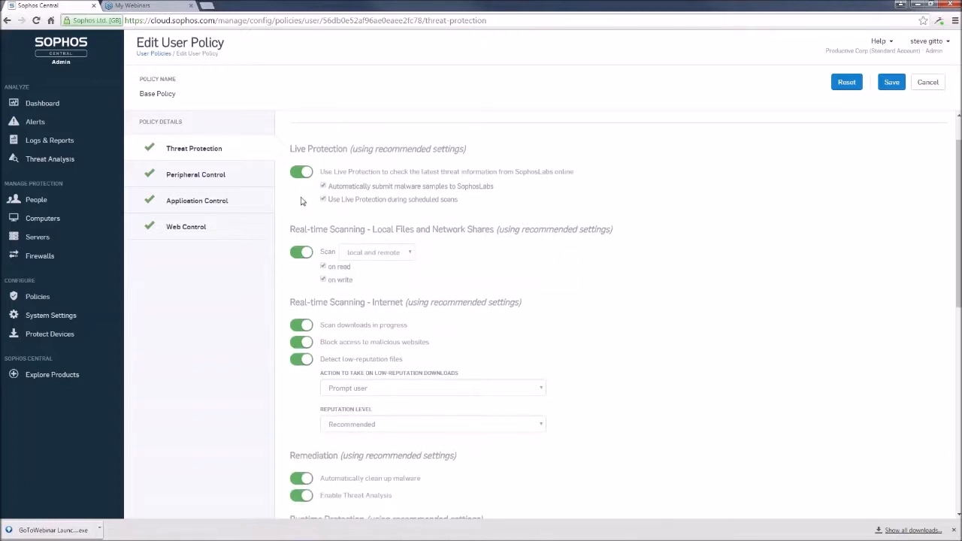
mouse_move(359, 244)
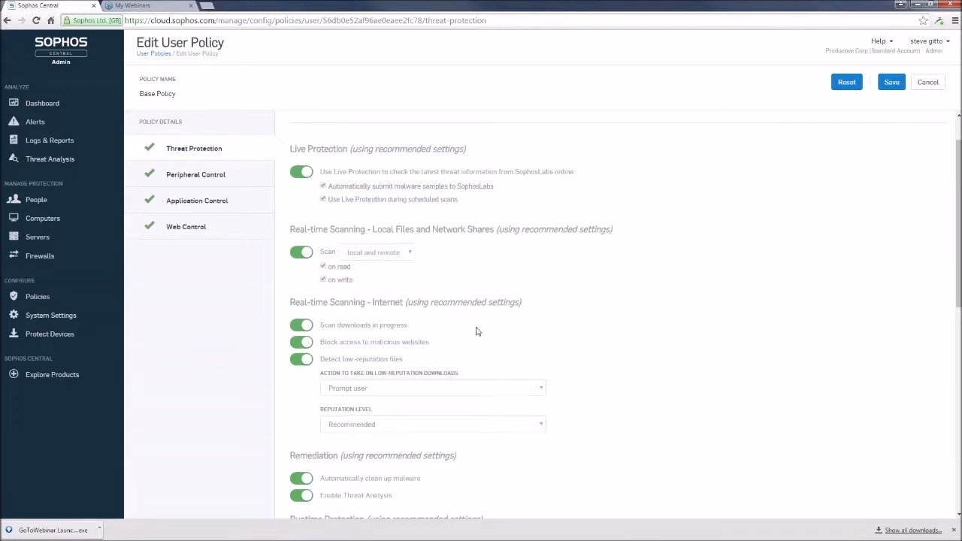
scroll("down", 3)
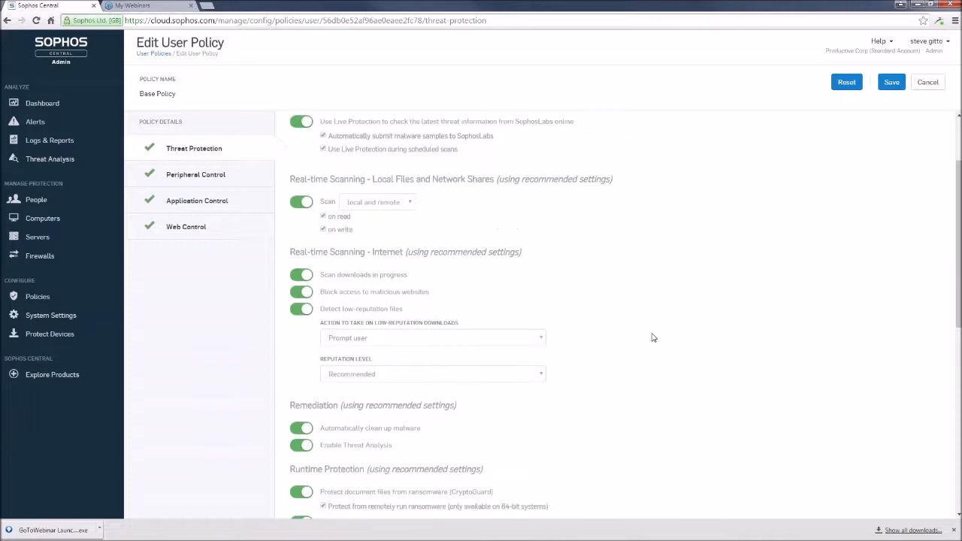
scroll("down", 3)
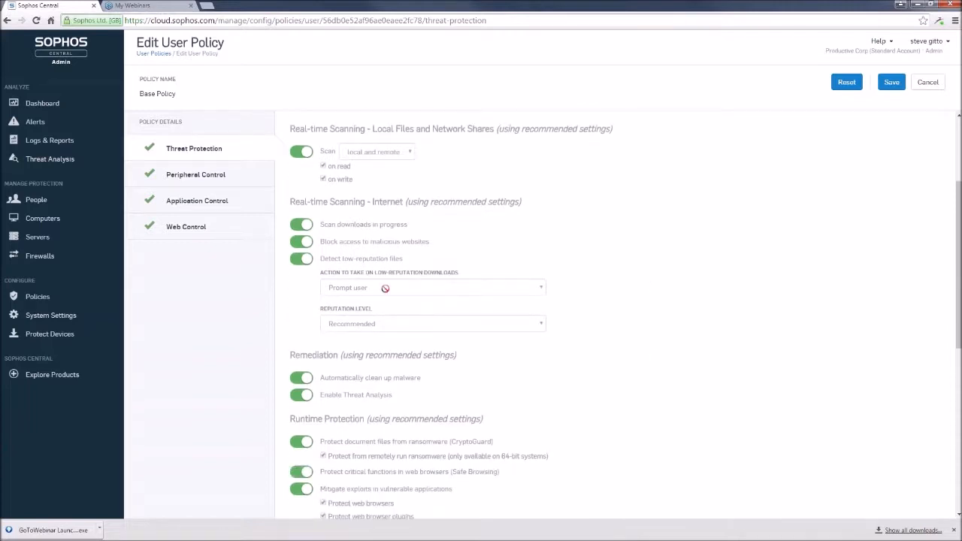
mouse_move(400, 287)
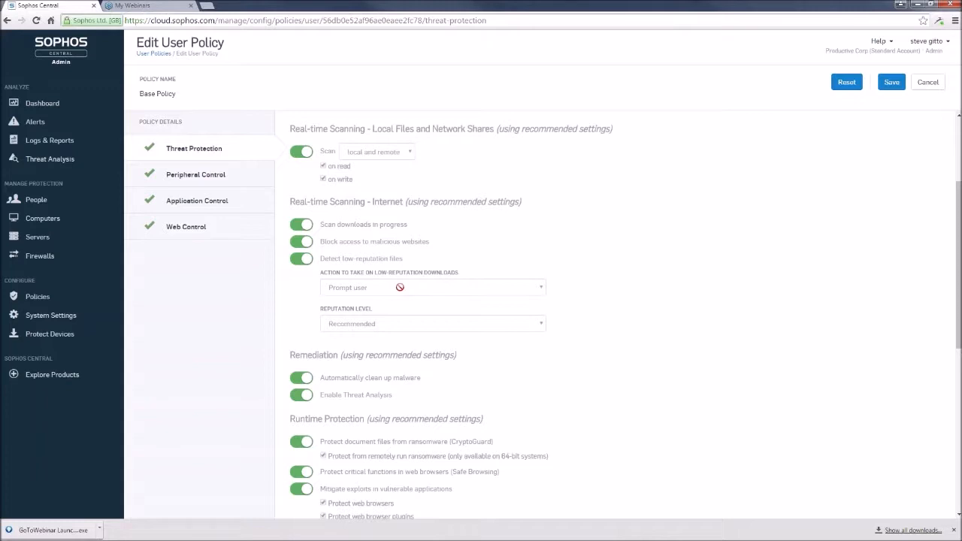
mouse_move(929, 201)
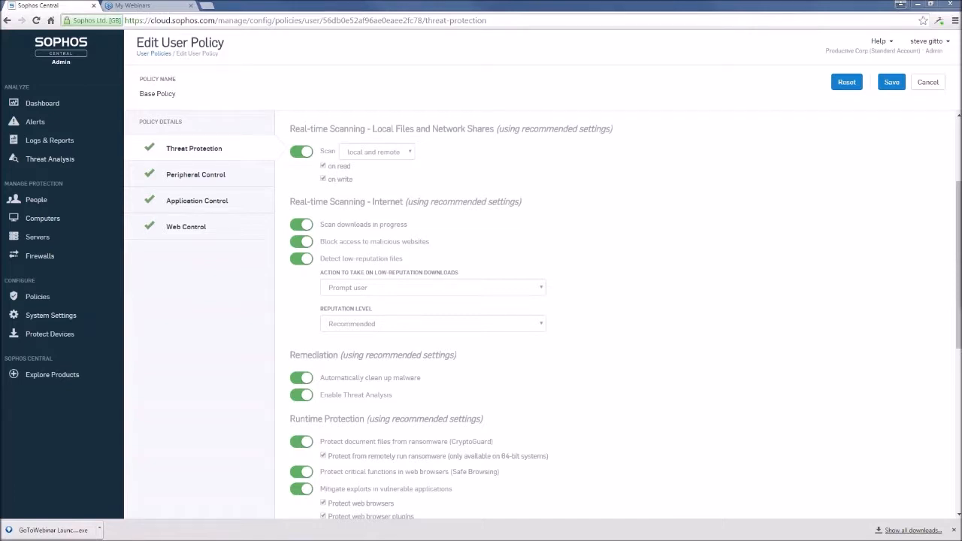
mouse_move(887, 166)
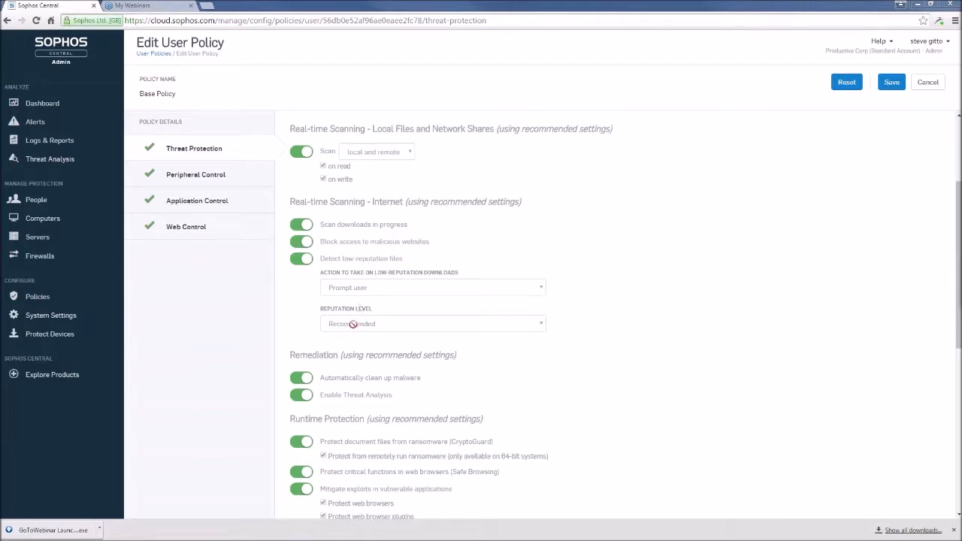
mouse_move(358, 325)
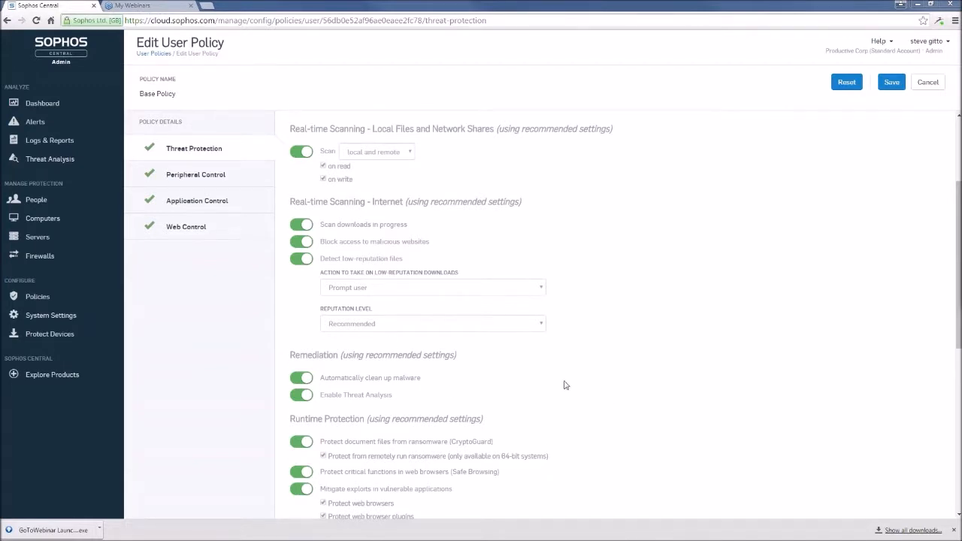
scroll("down", 3)
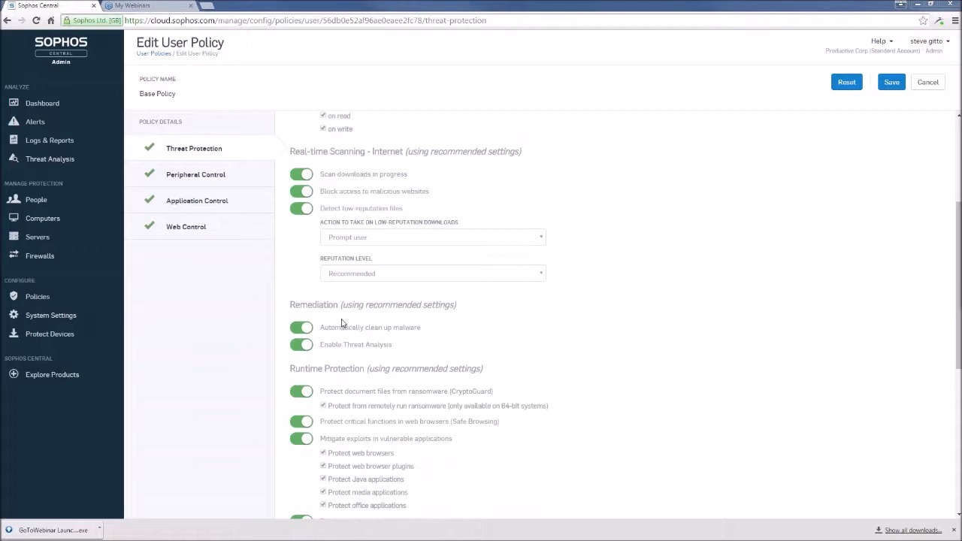
mouse_move(325, 344)
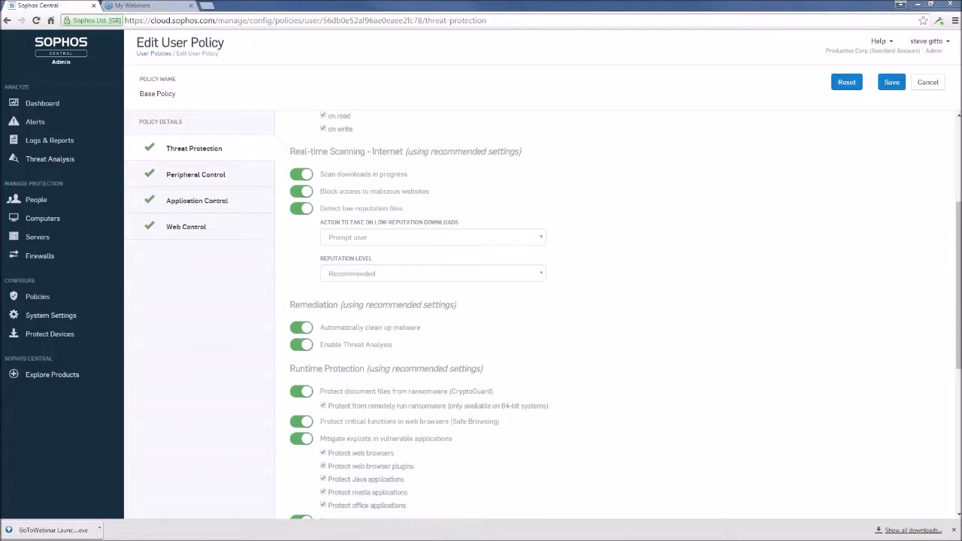
mouse_move(940, 147)
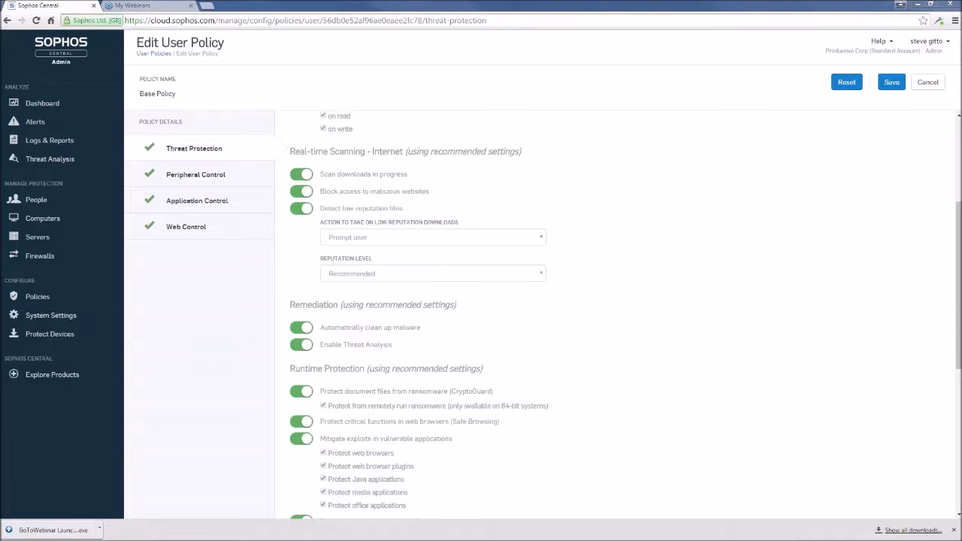
mouse_move(396, 141)
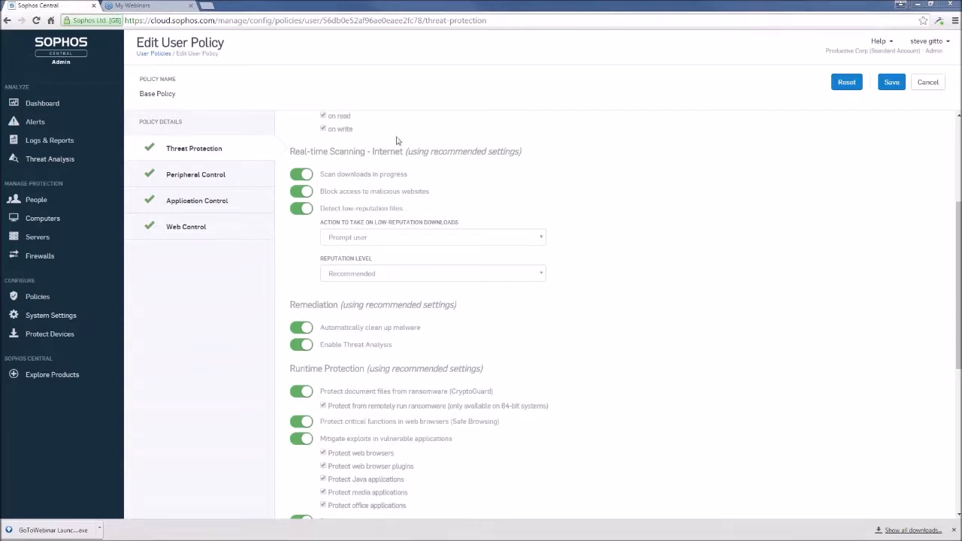
mouse_move(192, 179)
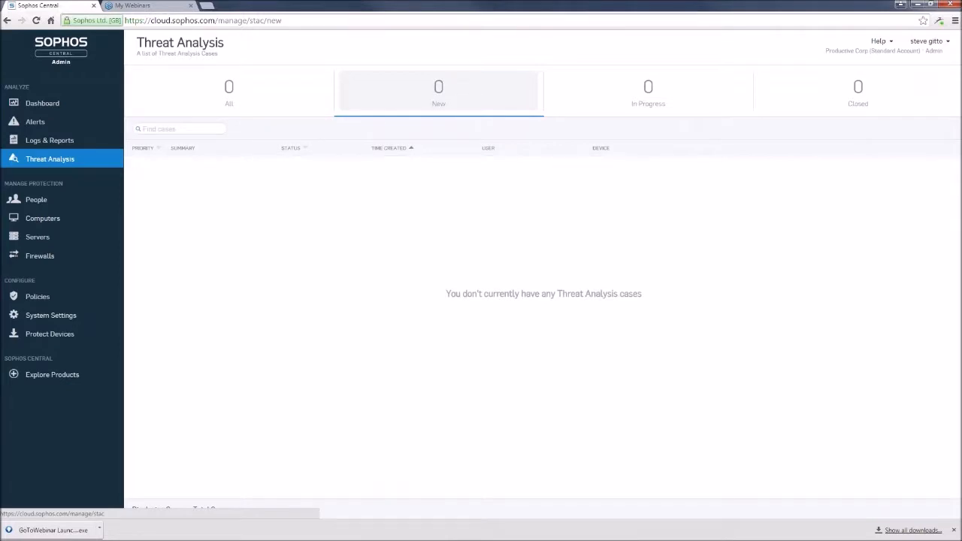
mouse_move(53, 162)
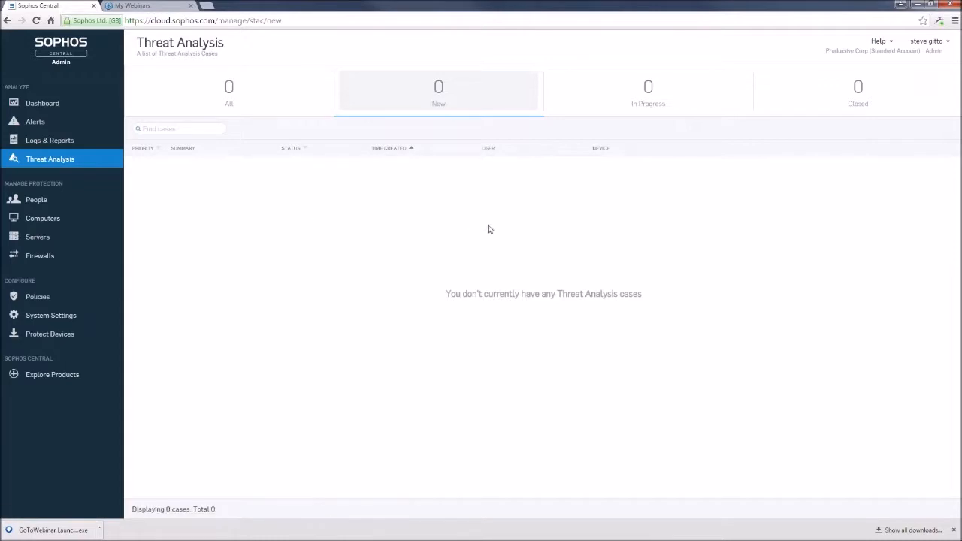
mouse_move(328, 196)
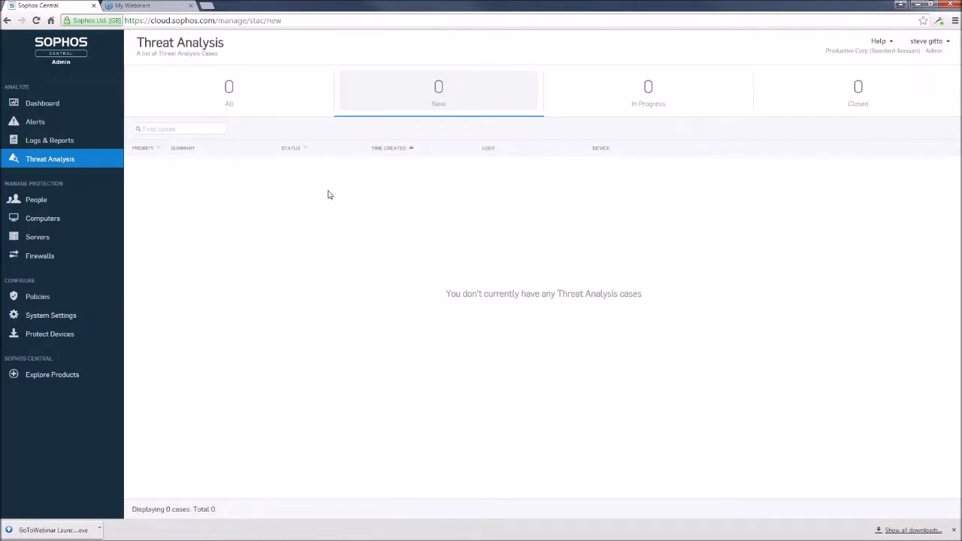
mouse_move(637, 385)
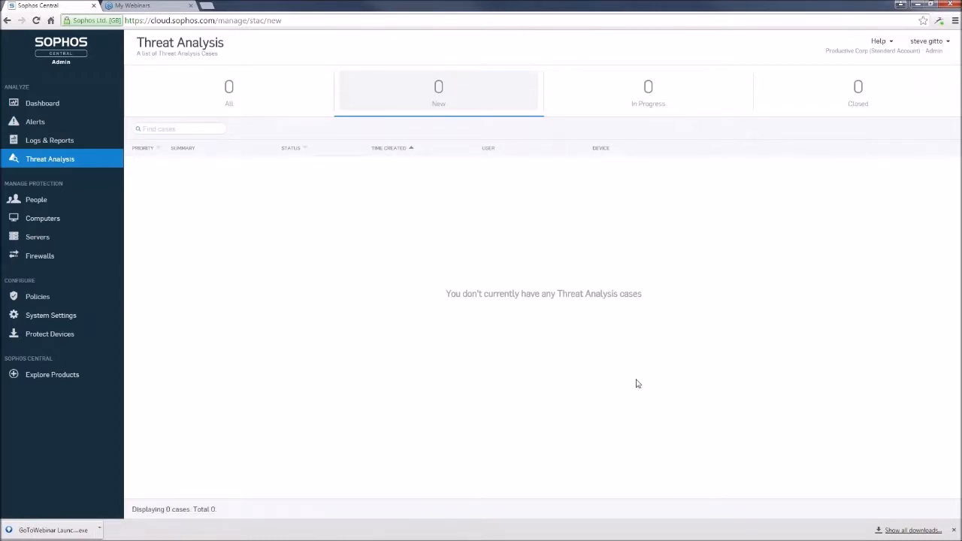
mouse_move(433, 246)
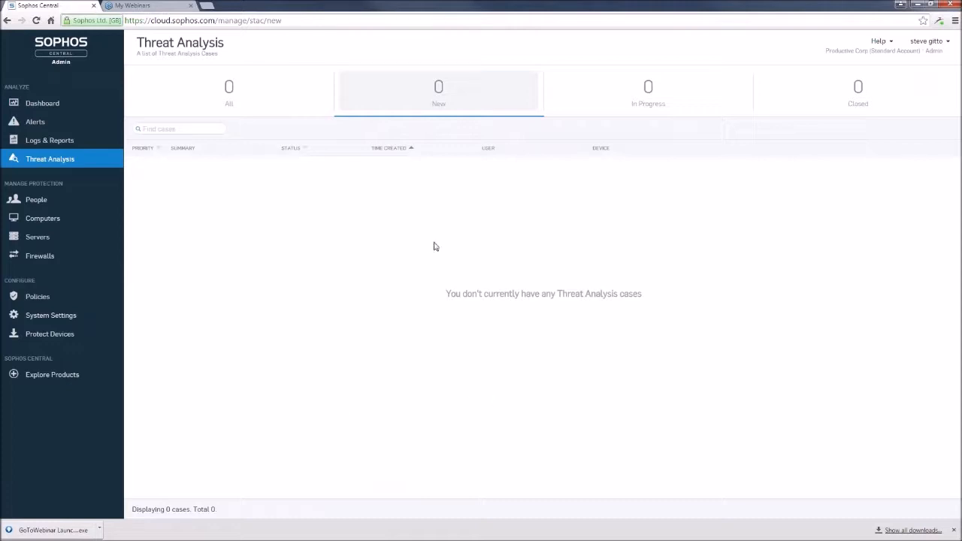
mouse_move(385, 239)
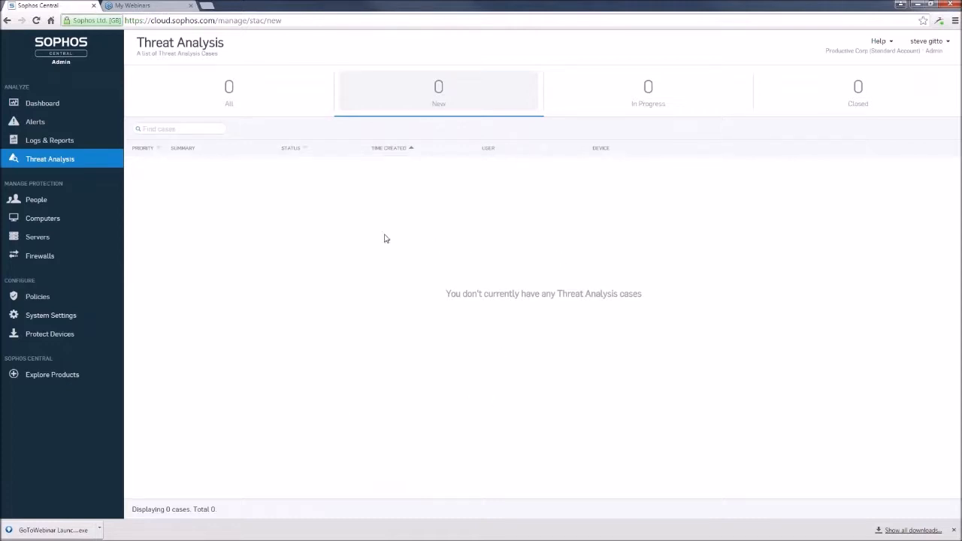
mouse_move(160, 190)
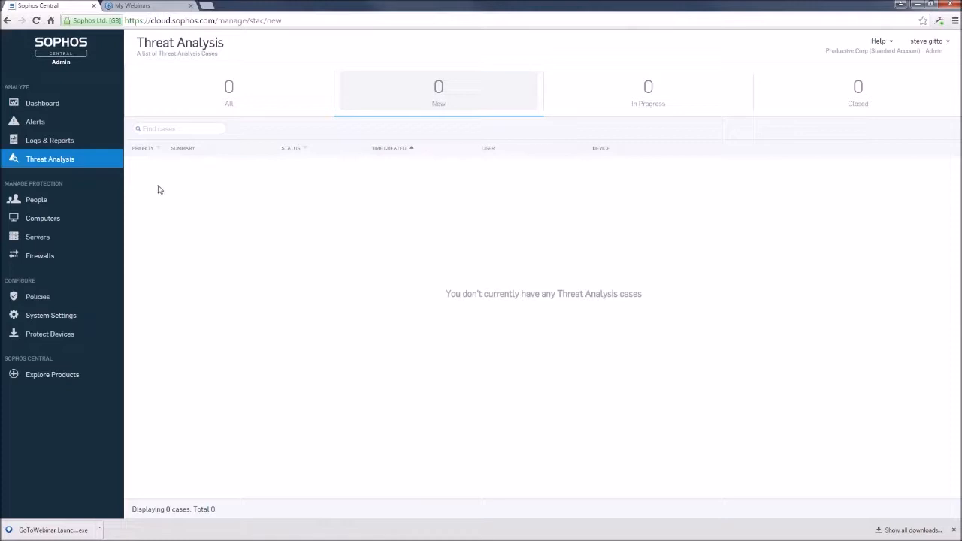
mouse_move(132, 168)
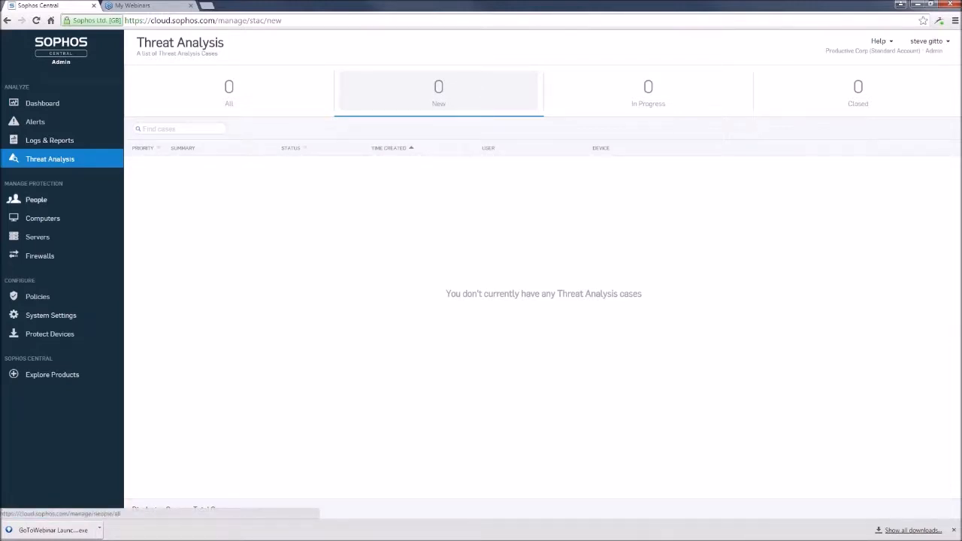
Return to Policies and reopen Base Policy at its Threat Protection settings.
left_click(38, 297)
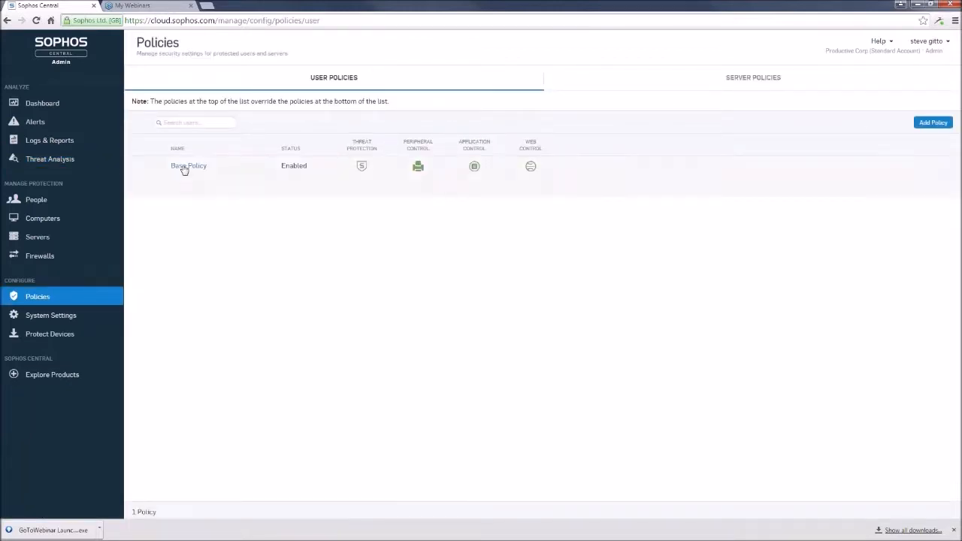
left_click(188, 166)
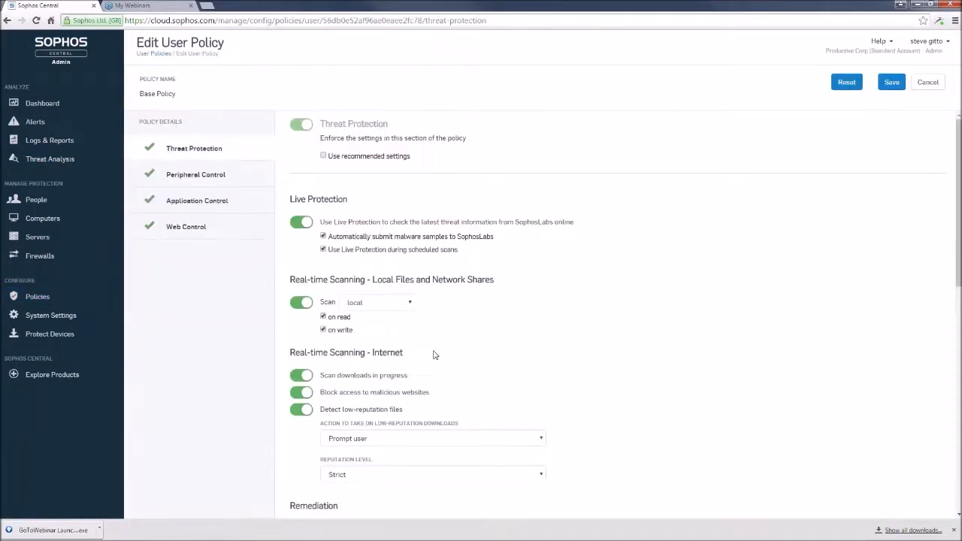
scroll("down", 3)
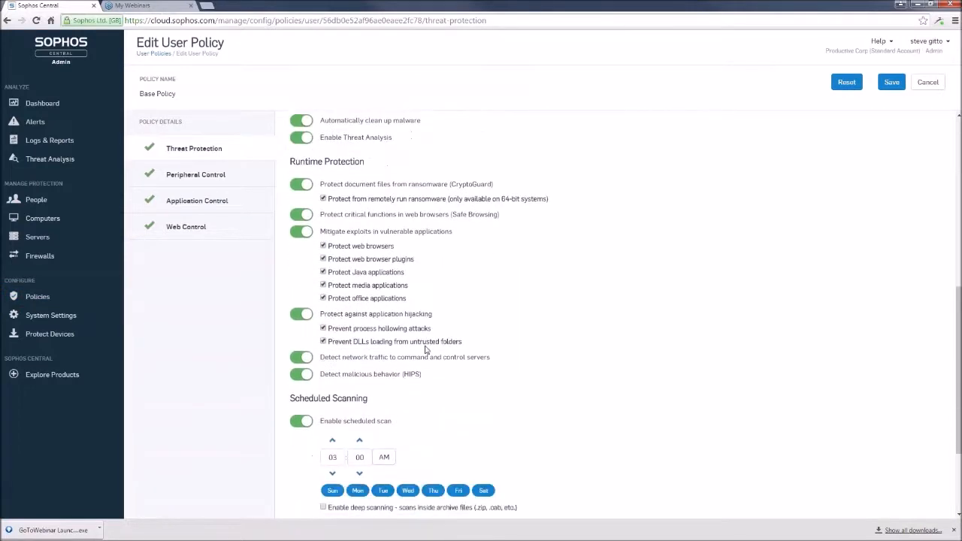
scroll("down", 3)
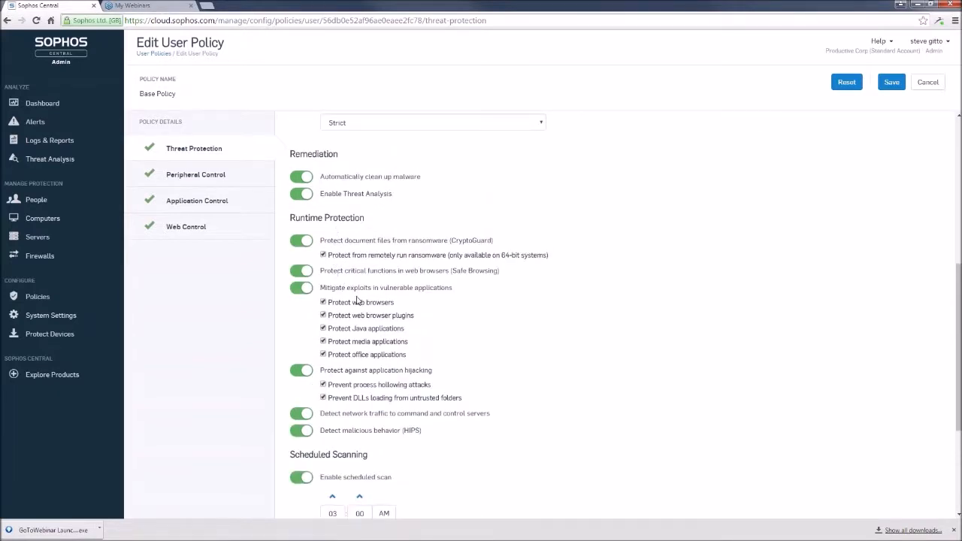
mouse_move(421, 301)
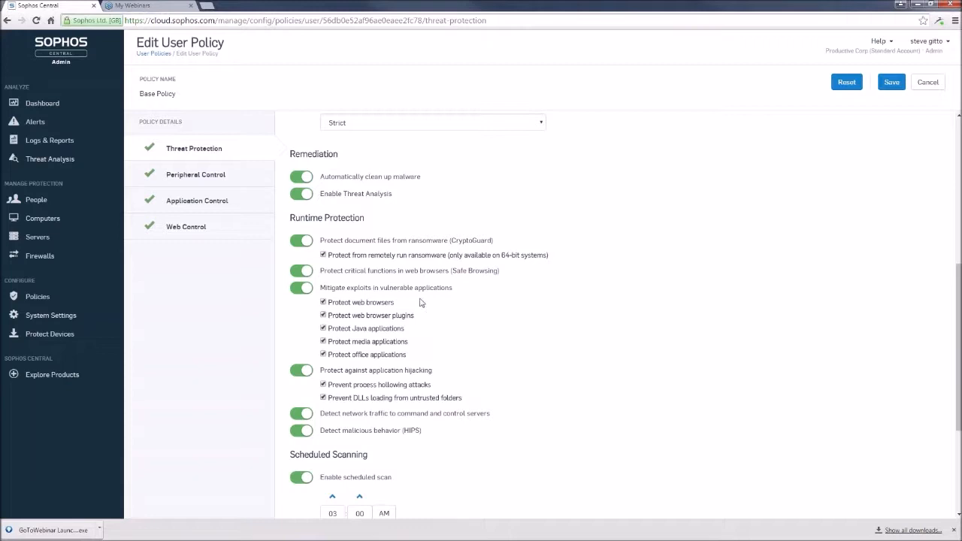
mouse_move(424, 304)
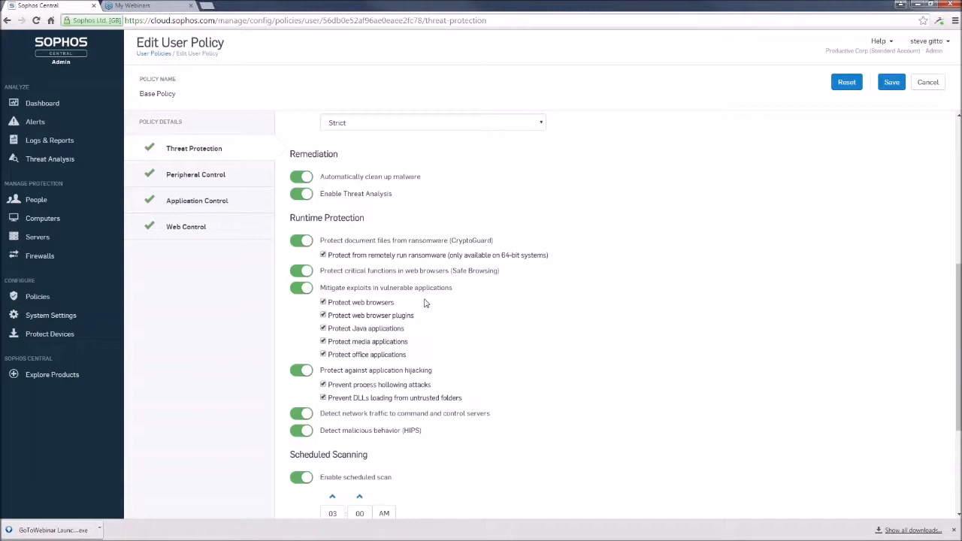
mouse_move(391, 311)
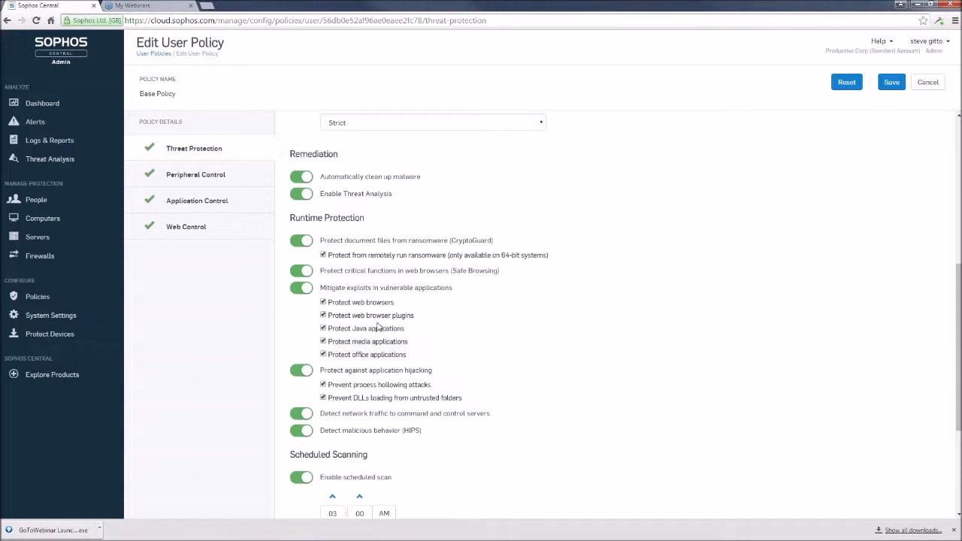
mouse_move(460, 373)
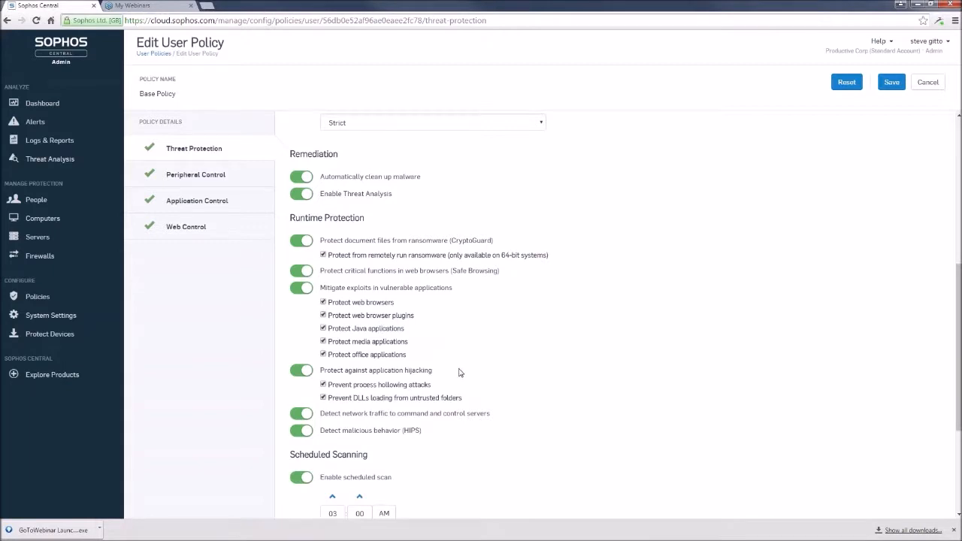
mouse_move(388, 390)
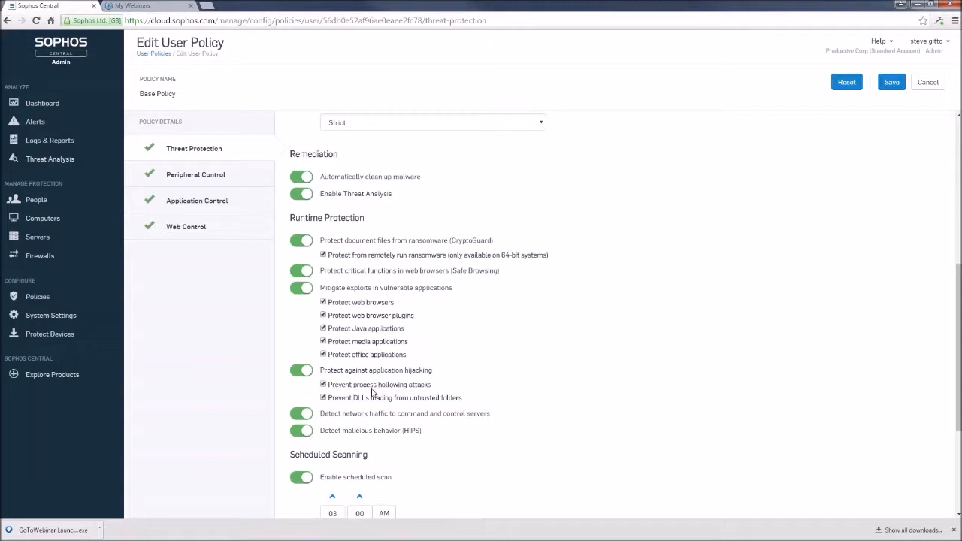
mouse_move(370, 397)
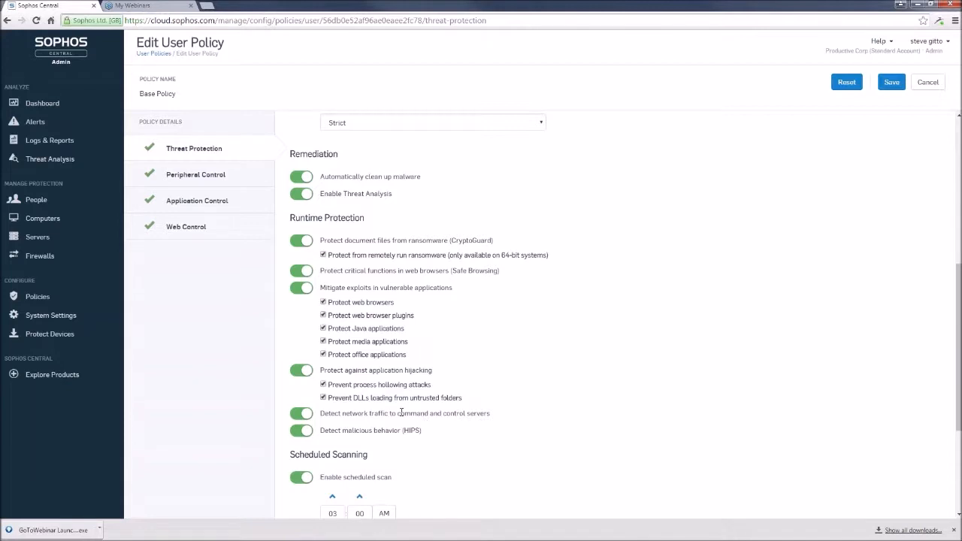
mouse_move(399, 412)
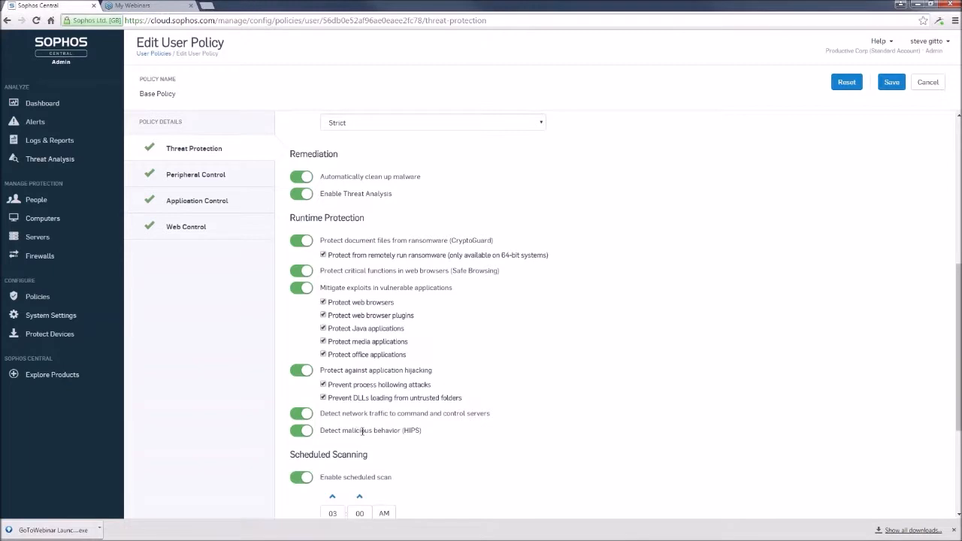
mouse_move(381, 429)
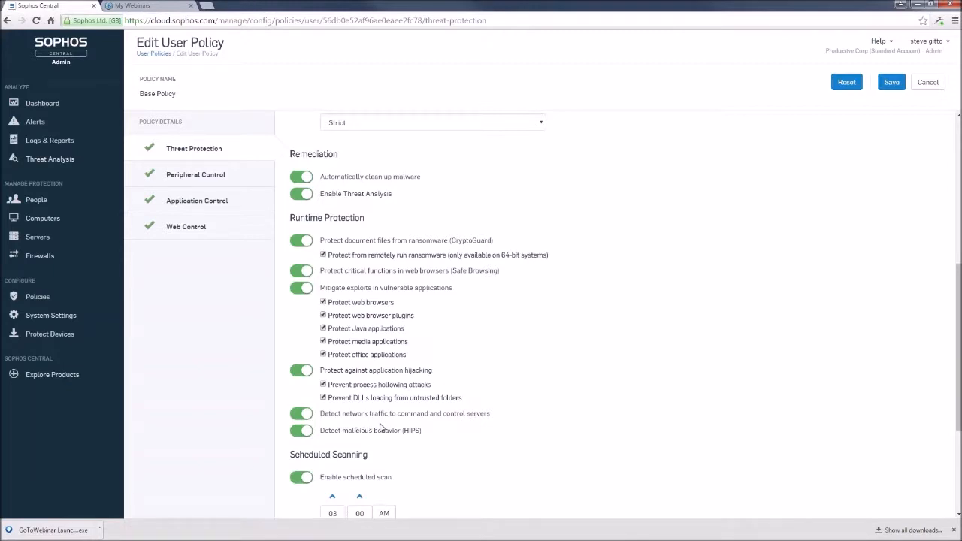
mouse_move(375, 430)
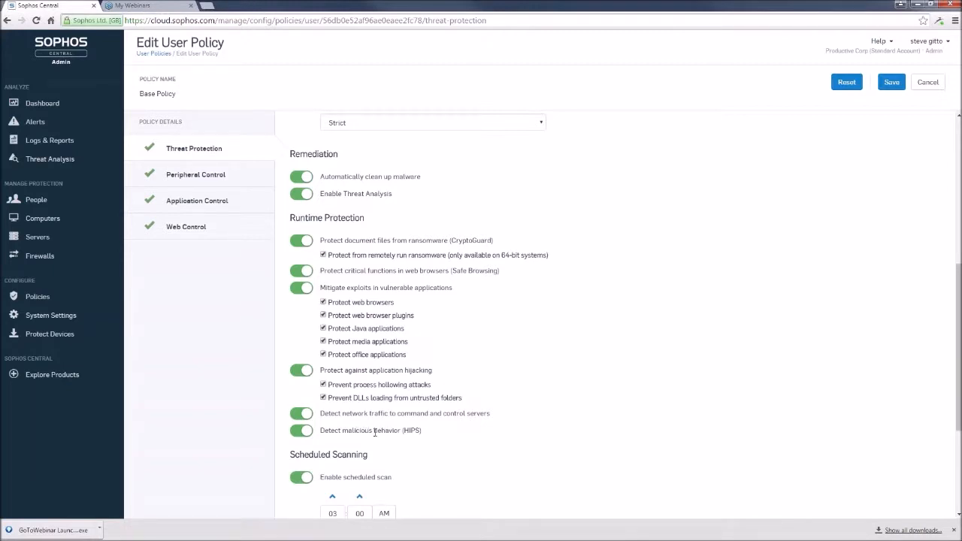
mouse_move(469, 457)
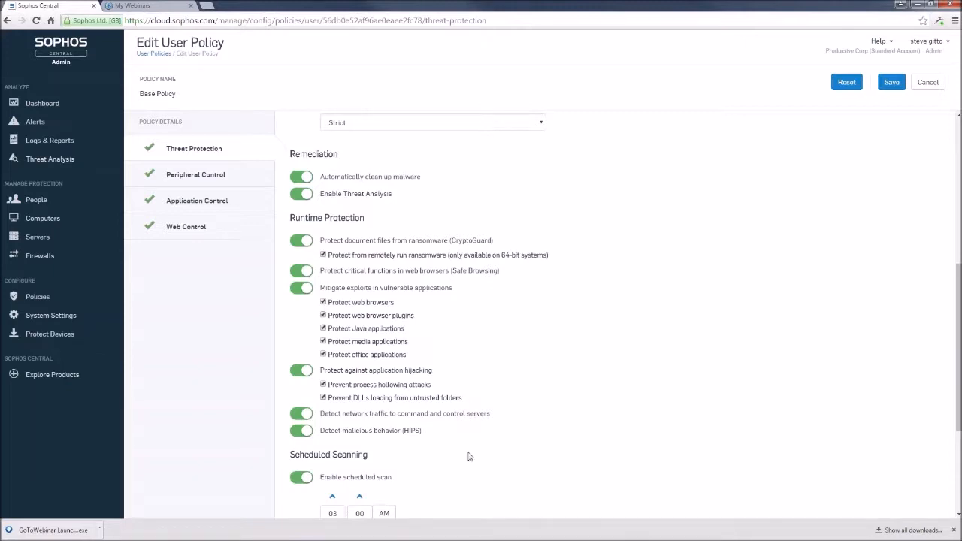
scroll("down", 3)
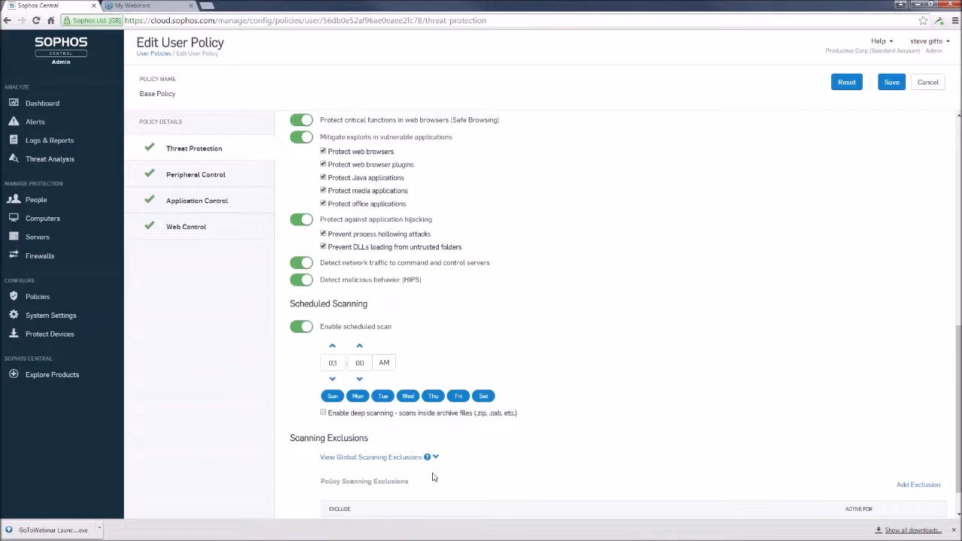
scroll("down", 3)
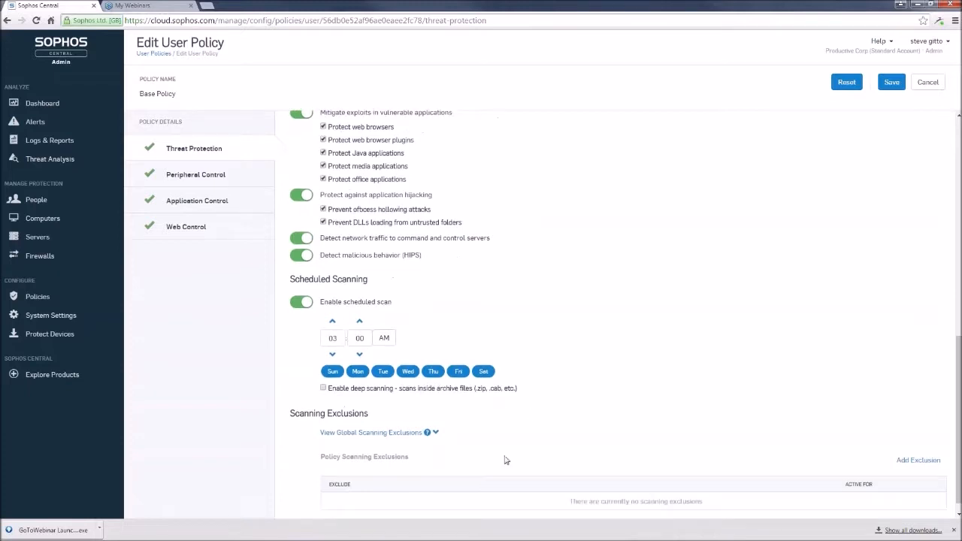
scroll("down", 3)
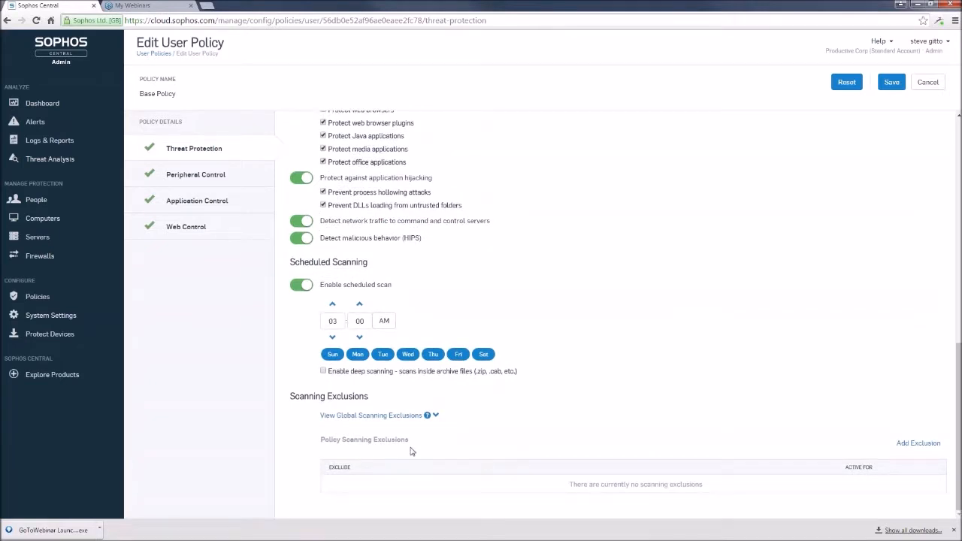
mouse_move(544, 316)
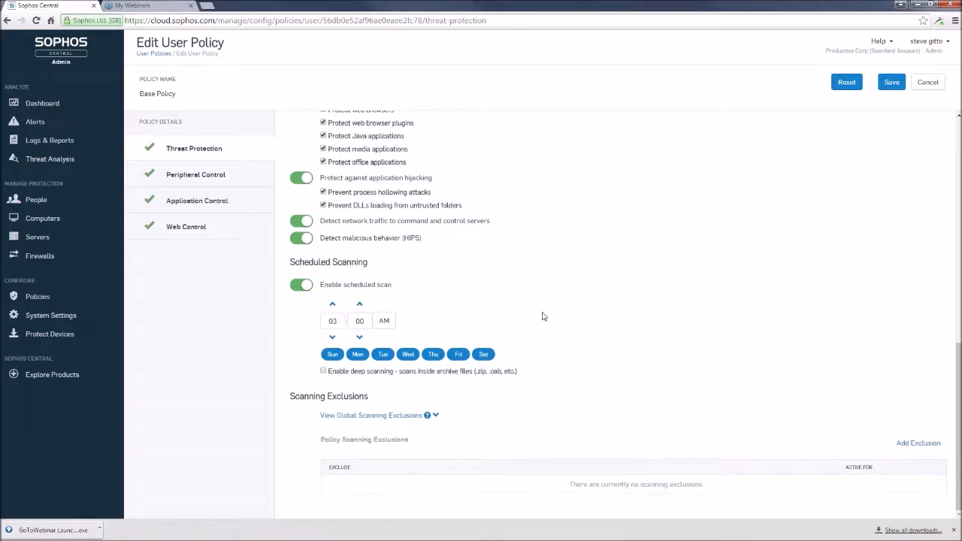
scroll("up", 3)
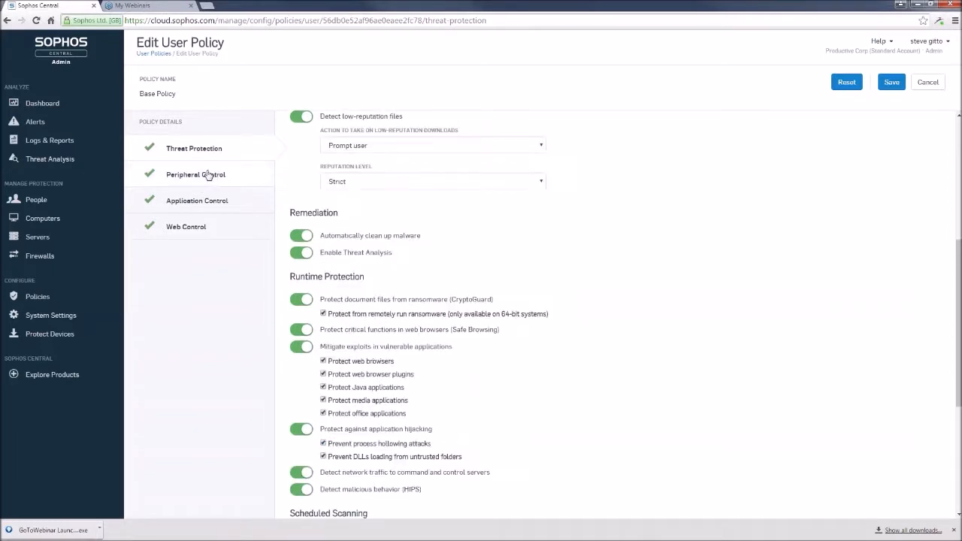
View Peripheral Control, confirming peripherals are controlled by type with every device category set to Allow.
left_click(196, 175)
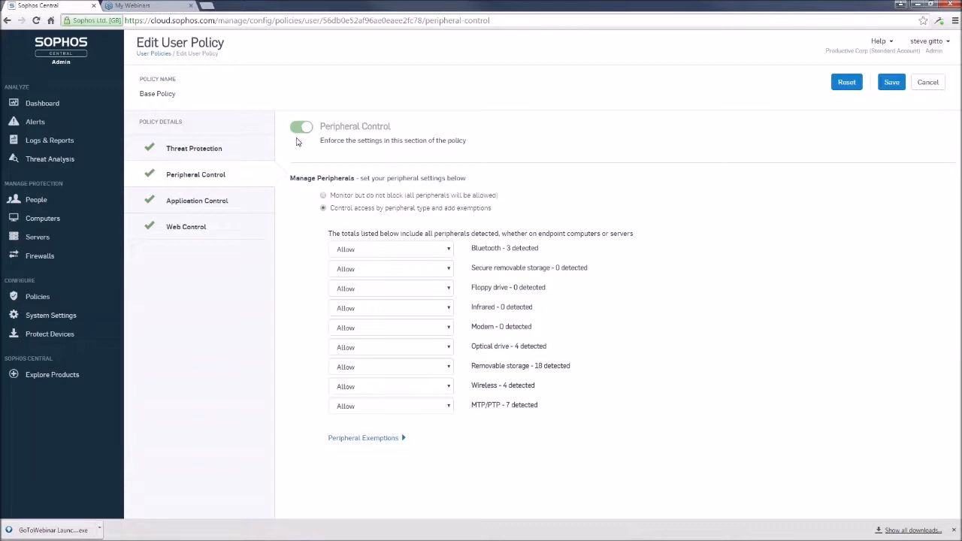
mouse_move(307, 146)
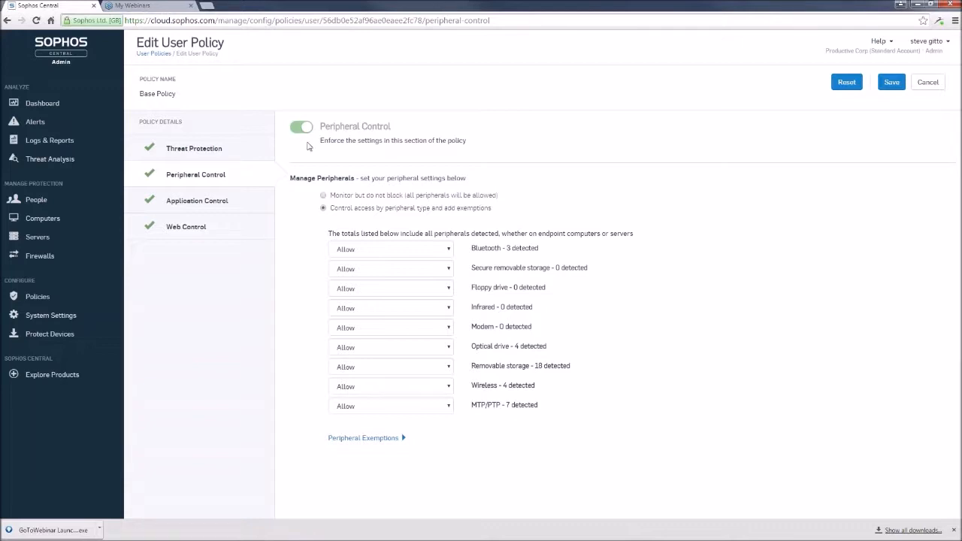
mouse_move(481, 226)
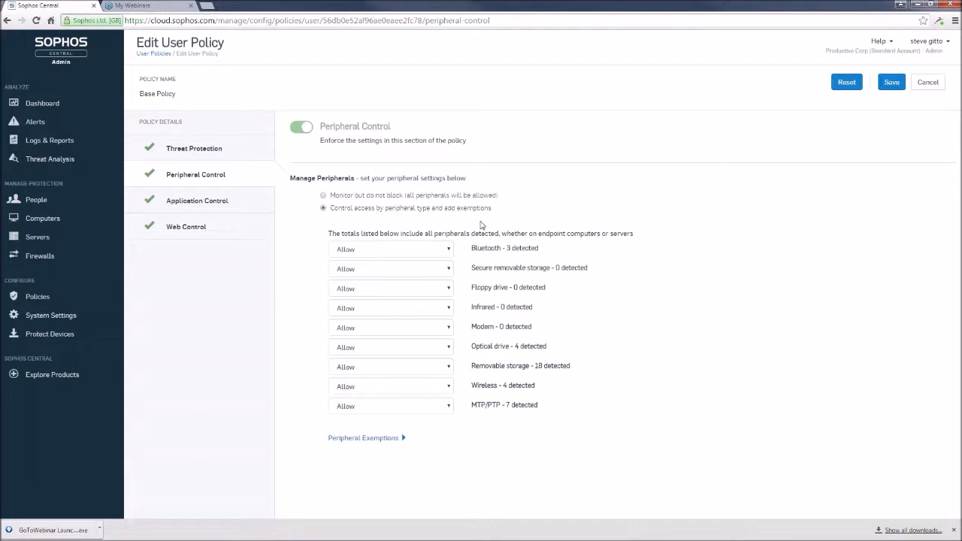
mouse_move(638, 347)
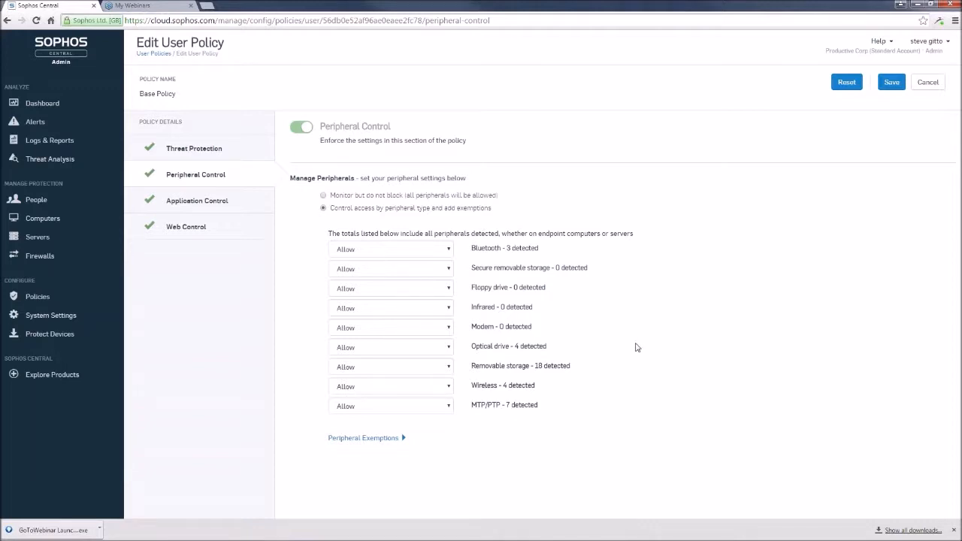
mouse_move(629, 348)
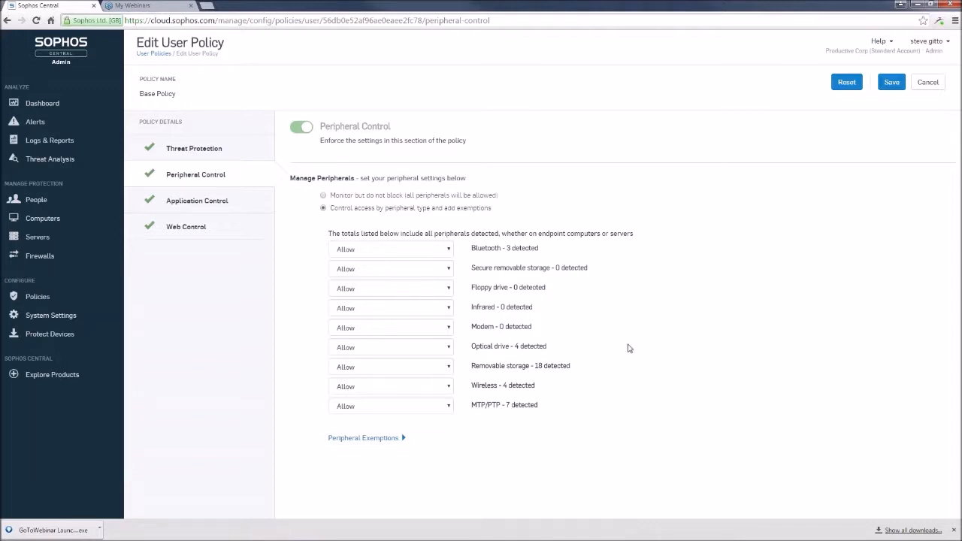
mouse_move(568, 349)
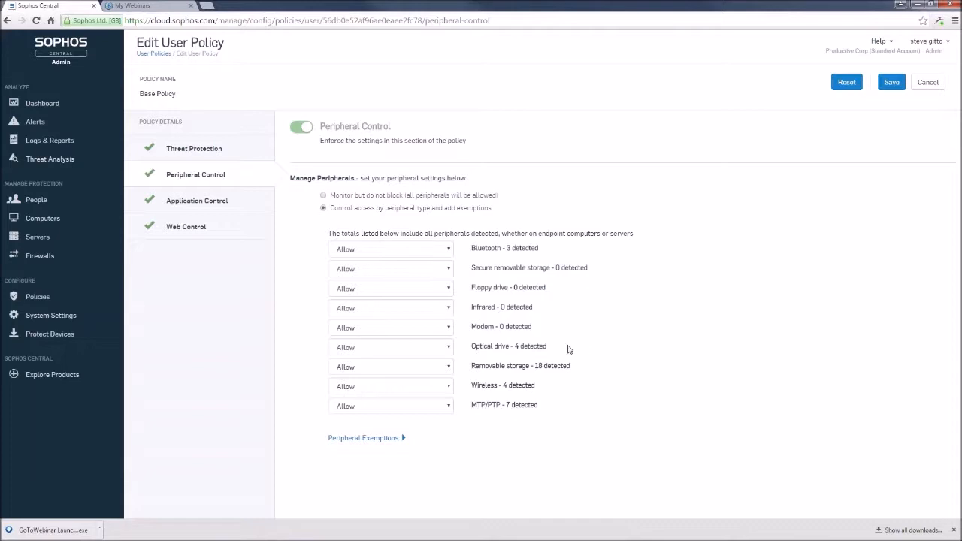
mouse_move(556, 344)
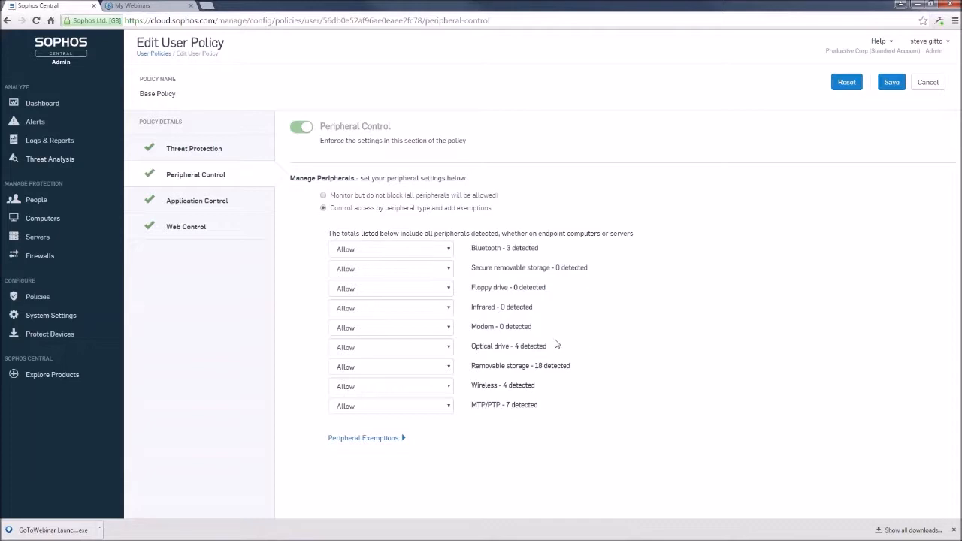
mouse_move(567, 309)
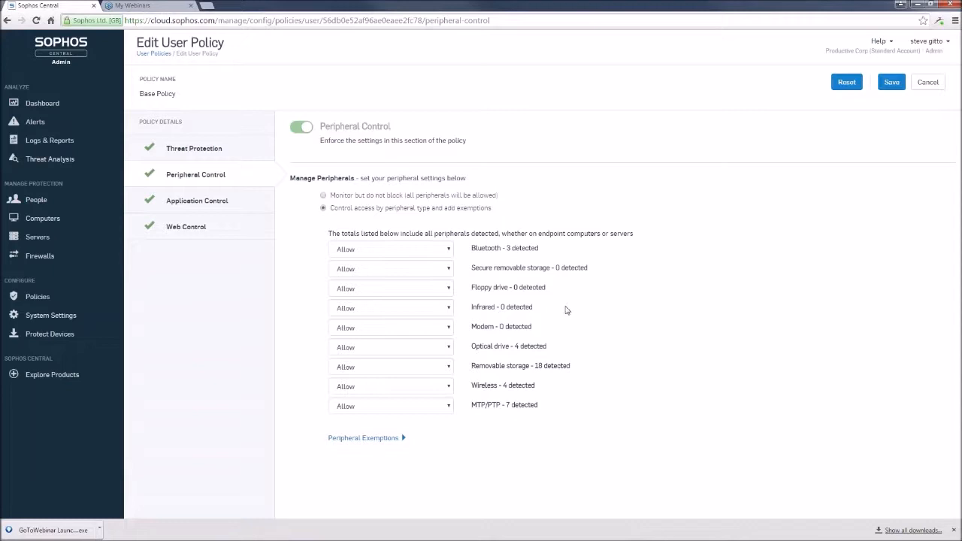
mouse_move(463, 412)
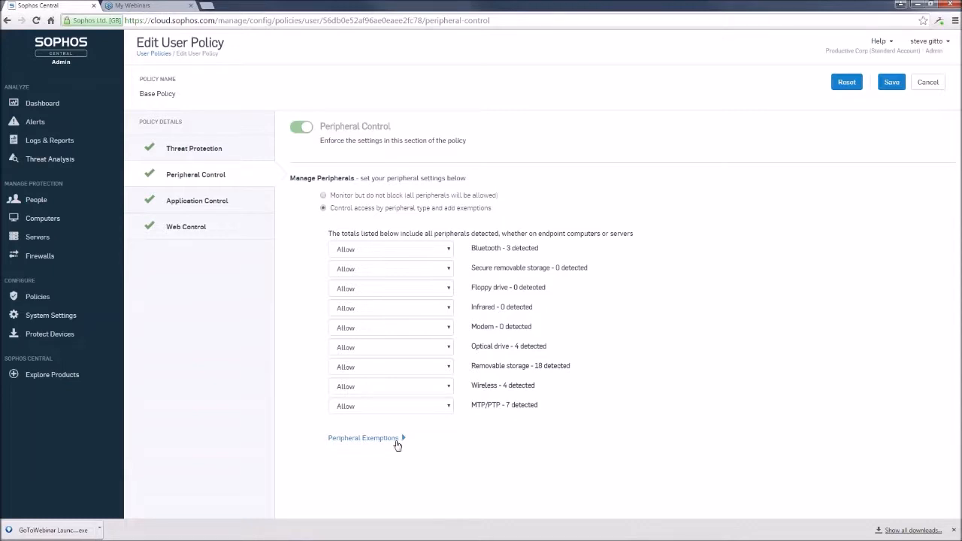
mouse_move(394, 443)
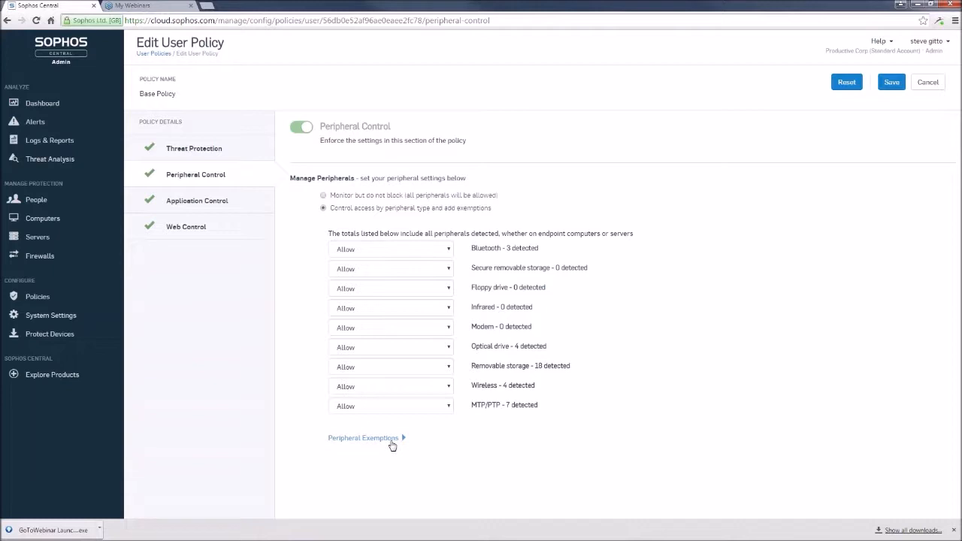
mouse_move(200, 196)
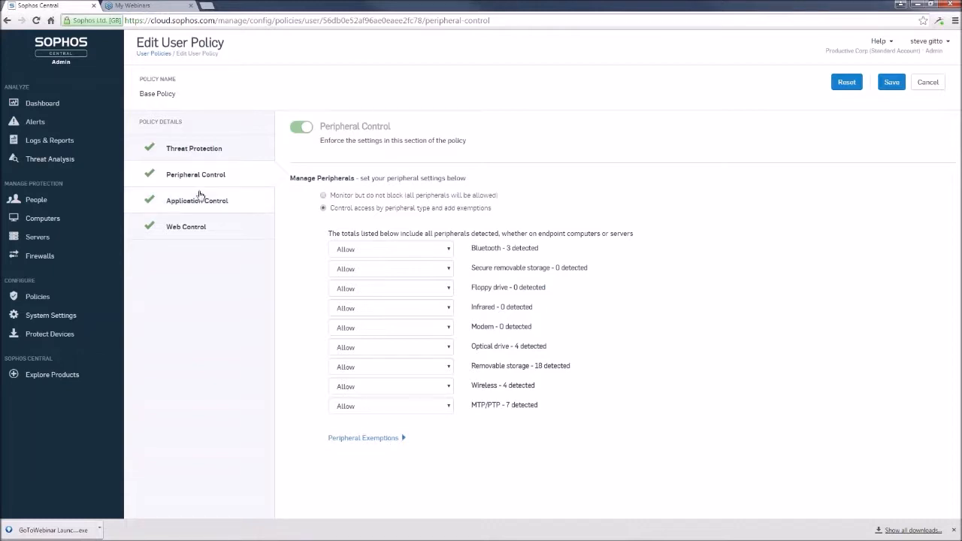
mouse_move(201, 197)
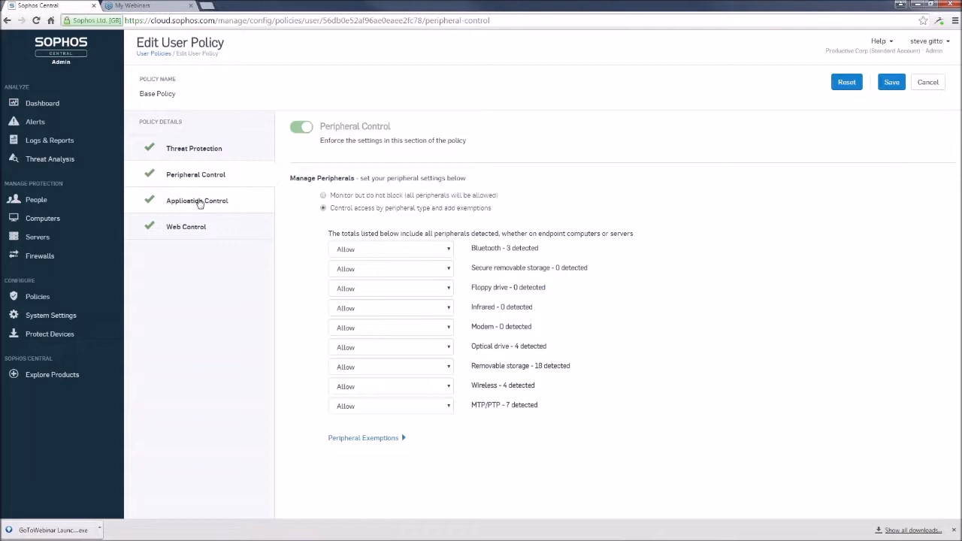
Switch to Application Control in Policy Details, currently listing no controlled applications.
left_click(197, 200)
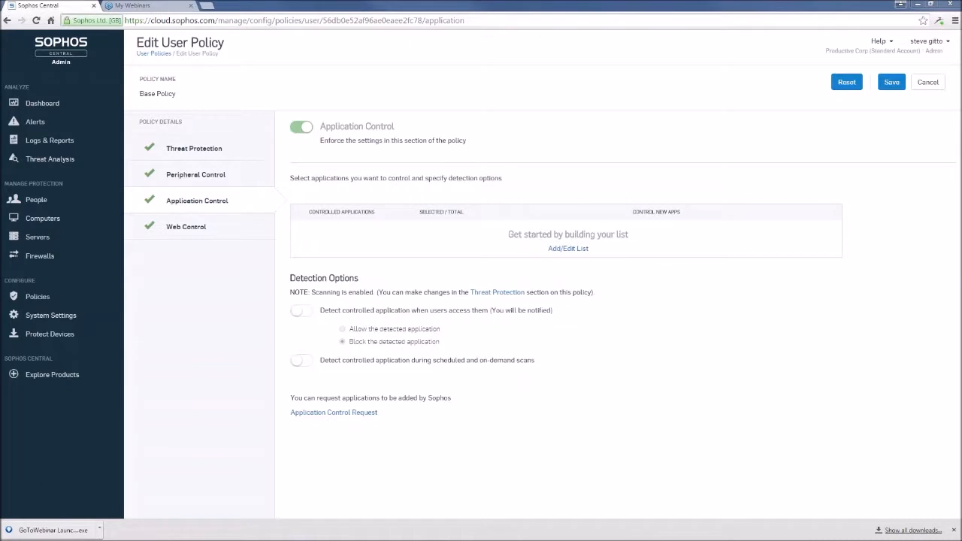
mouse_move(316, 147)
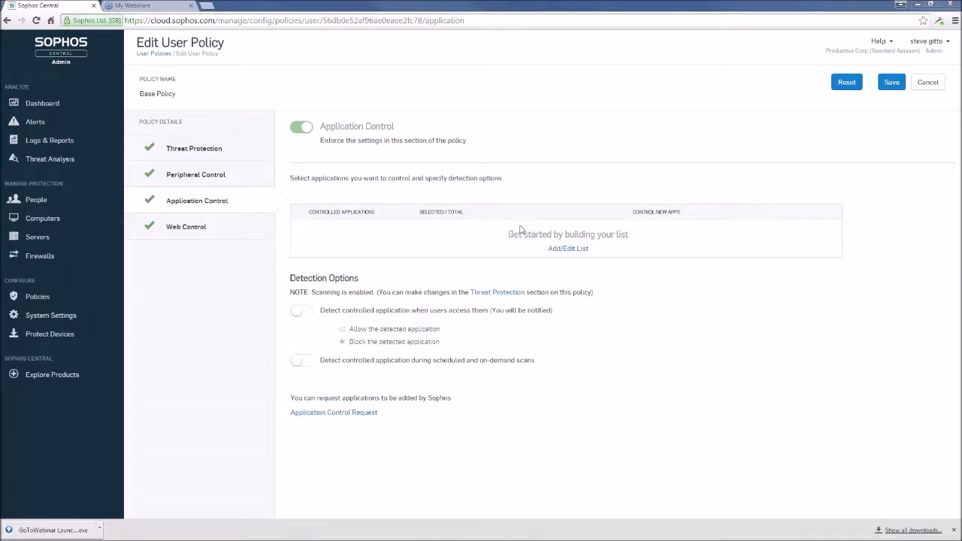
mouse_move(570, 250)
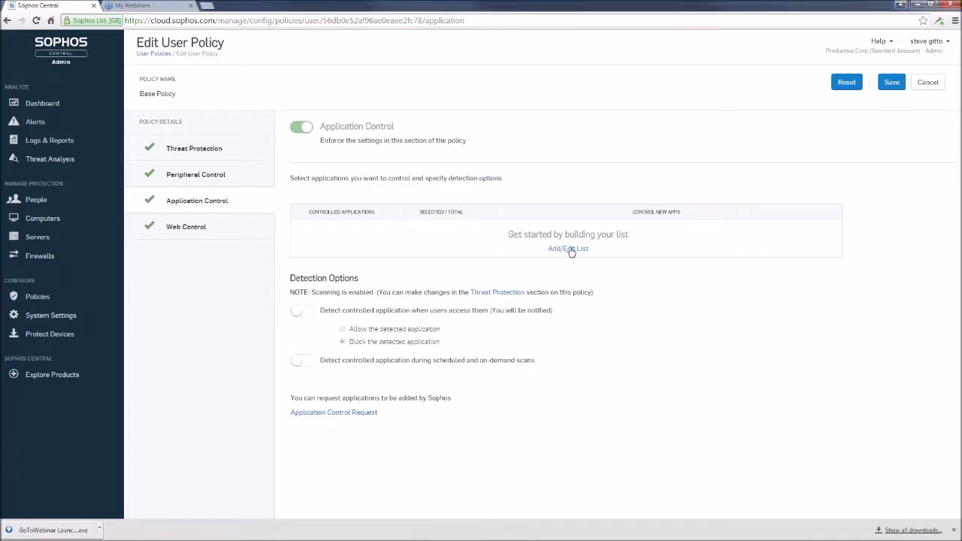
Bring up Add/Edit Application List and browse the categories down to Toolbar.
left_click(568, 249)
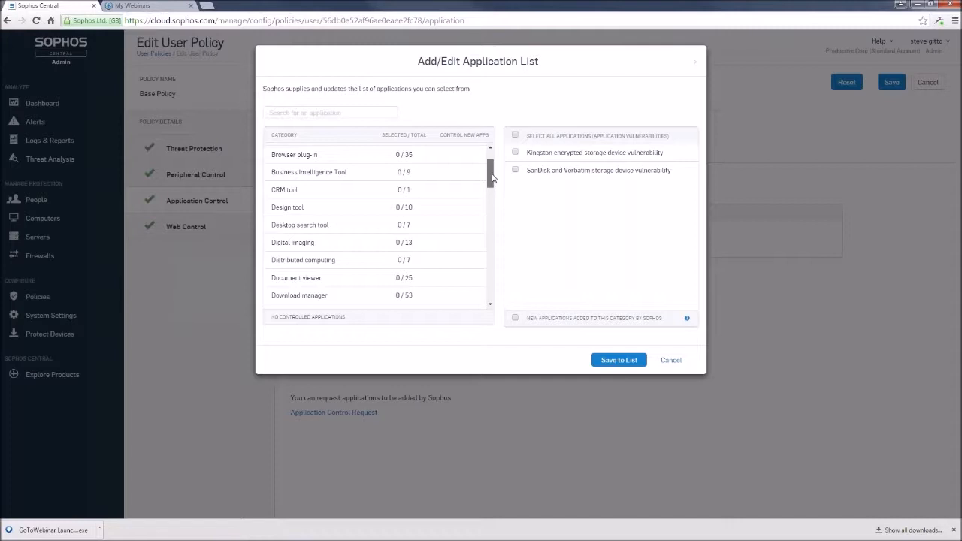
scroll("down", 3)
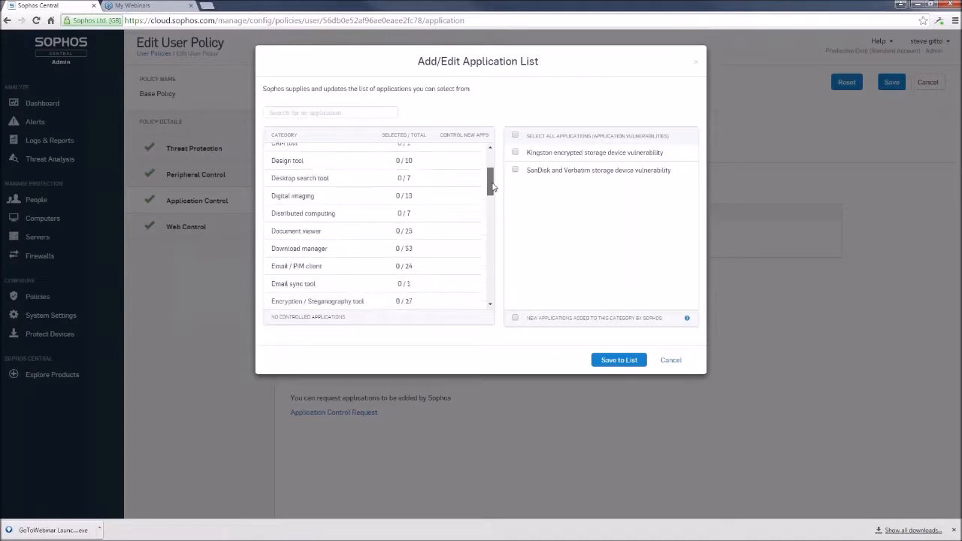
scroll("down", 3)
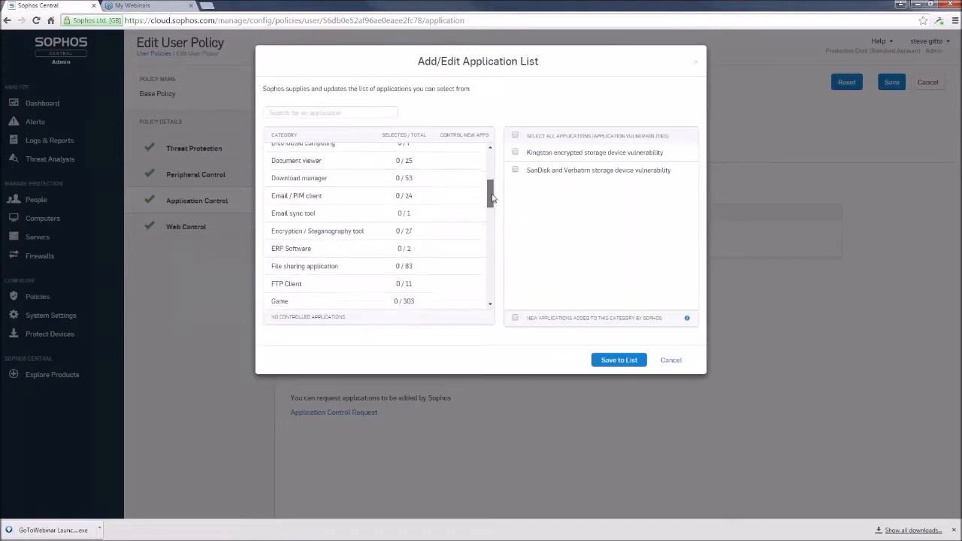
scroll("down", 3)
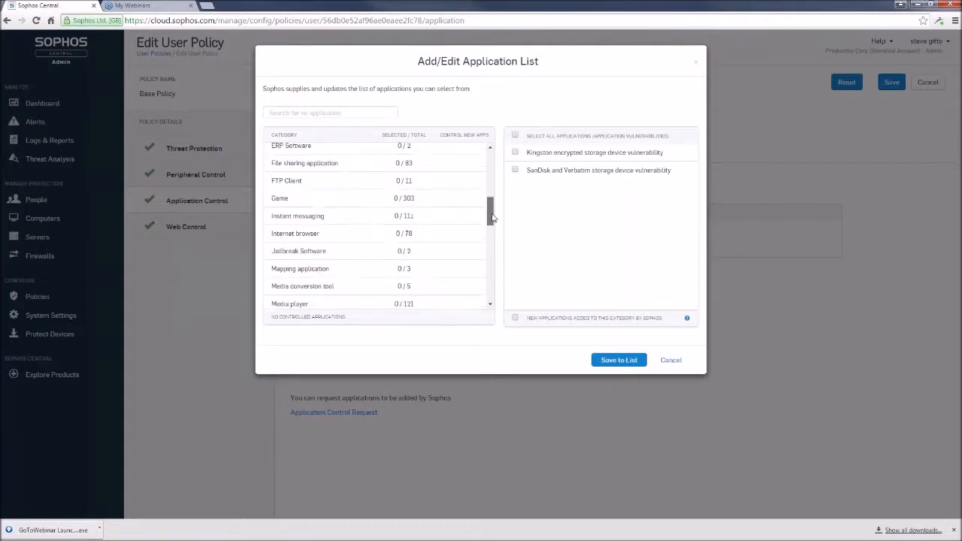
scroll("down", 3)
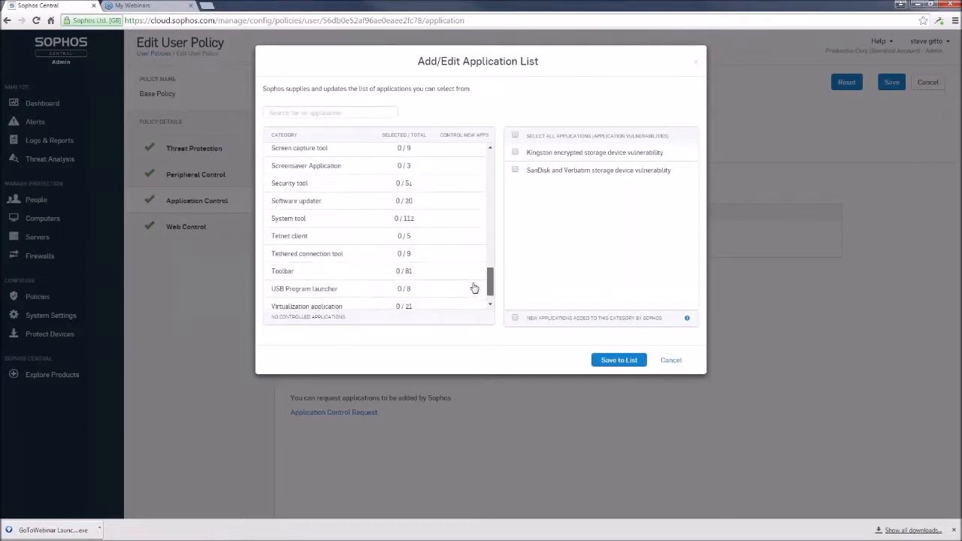
scroll("down", 3)
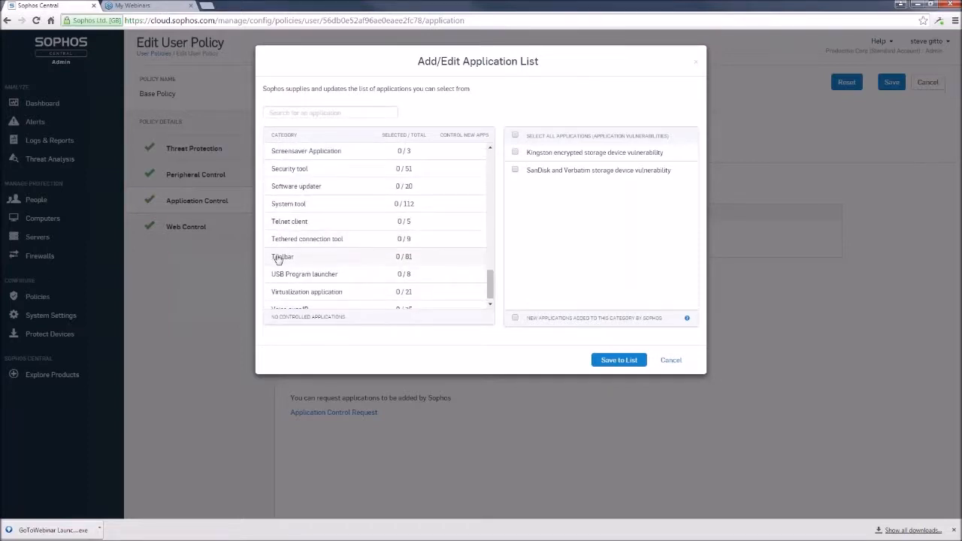
Control all 81 Toolbar applications plus new ones added to the category, and save to the list.
left_click(300, 255)
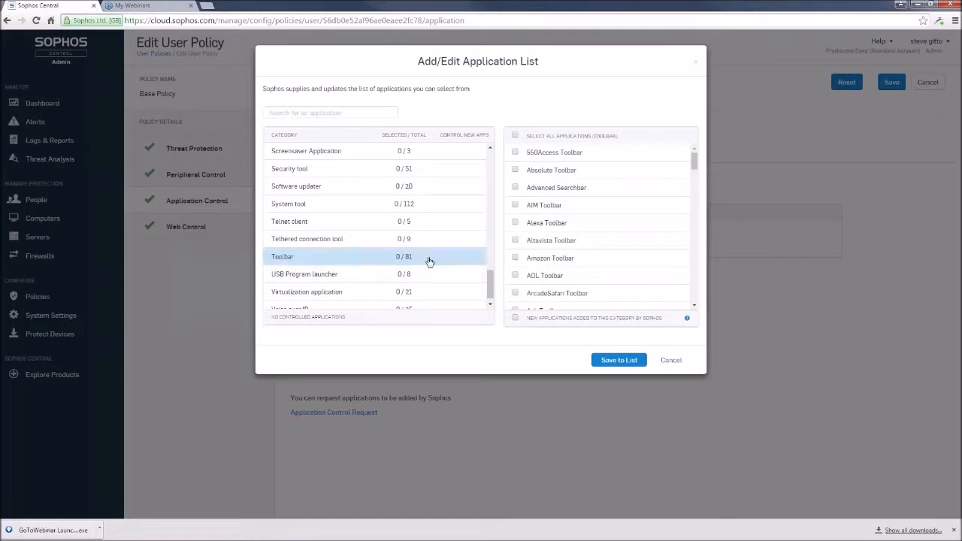
scroll("down", 3)
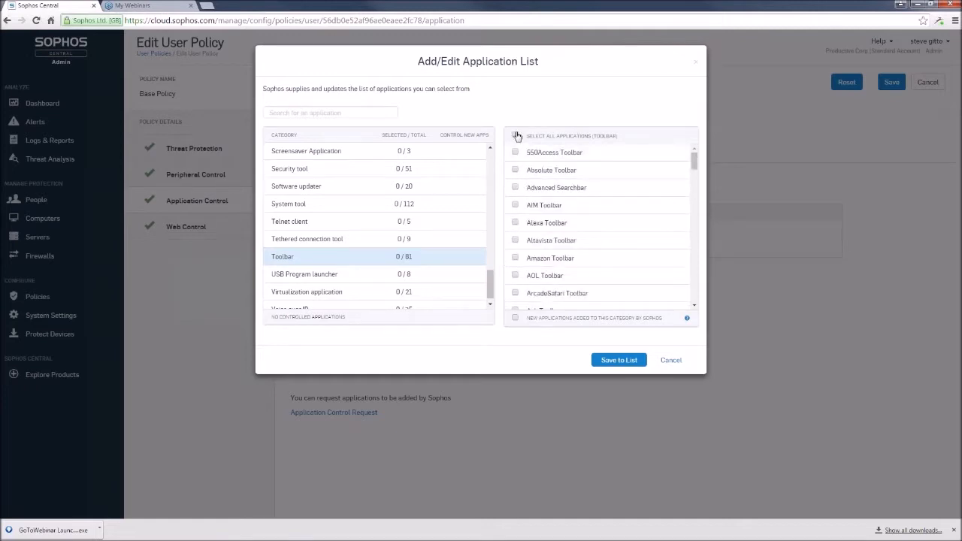
left_click(514, 135)
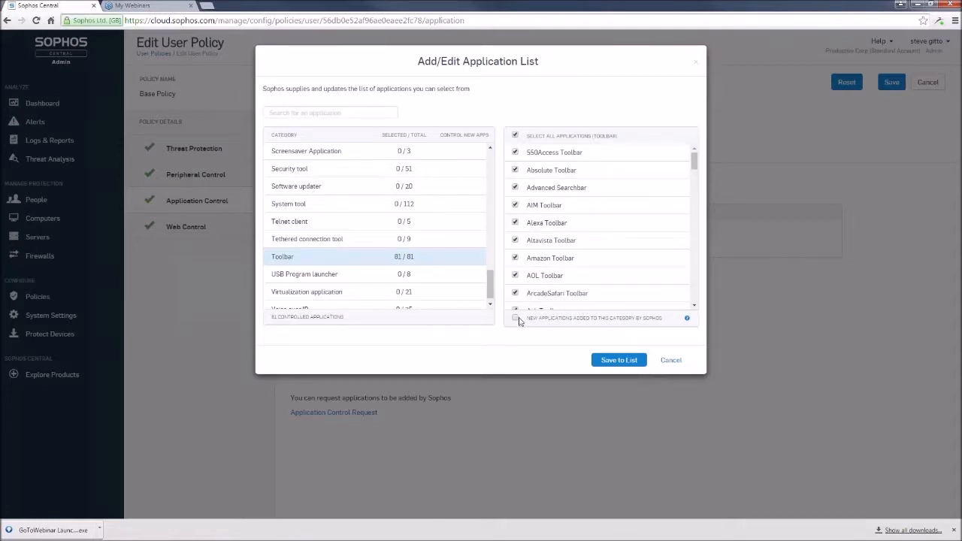
left_click(516, 317)
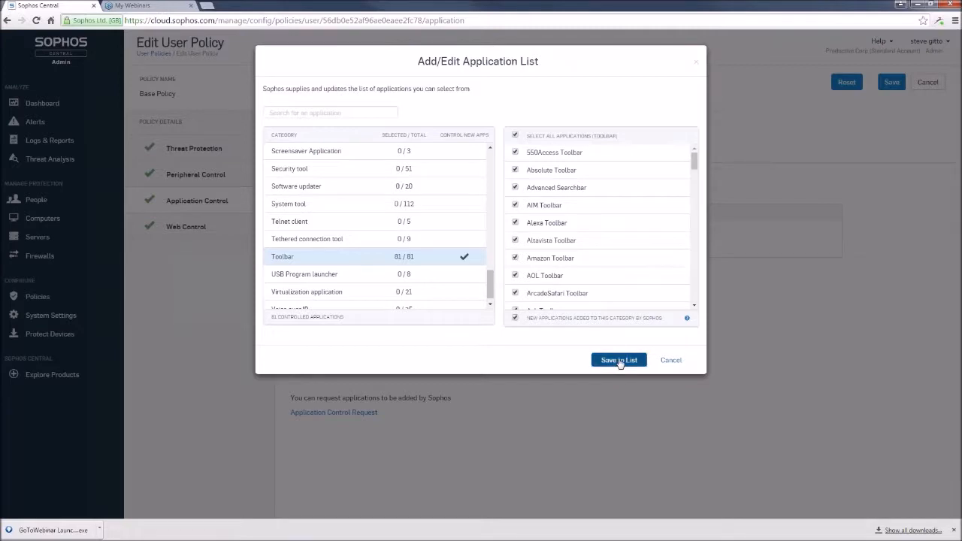
left_click(618, 361)
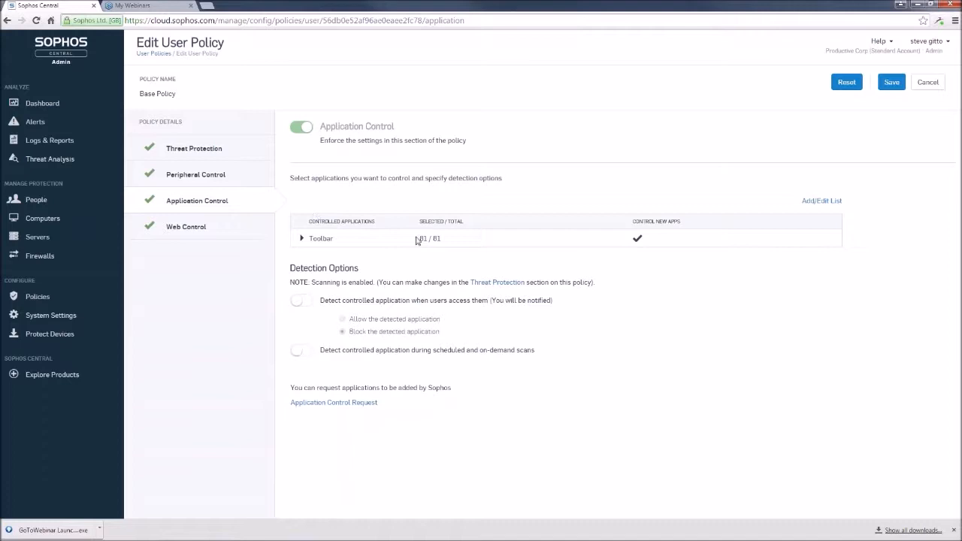
mouse_move(349, 278)
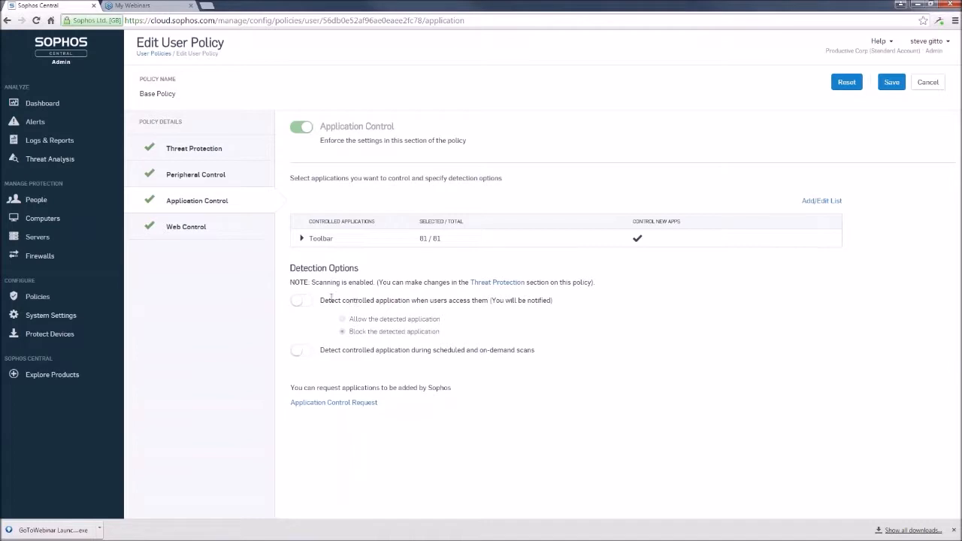
Enable detection on user access with 'Block the detected application' and during scheduled and on-demand scans.
left_click(301, 300)
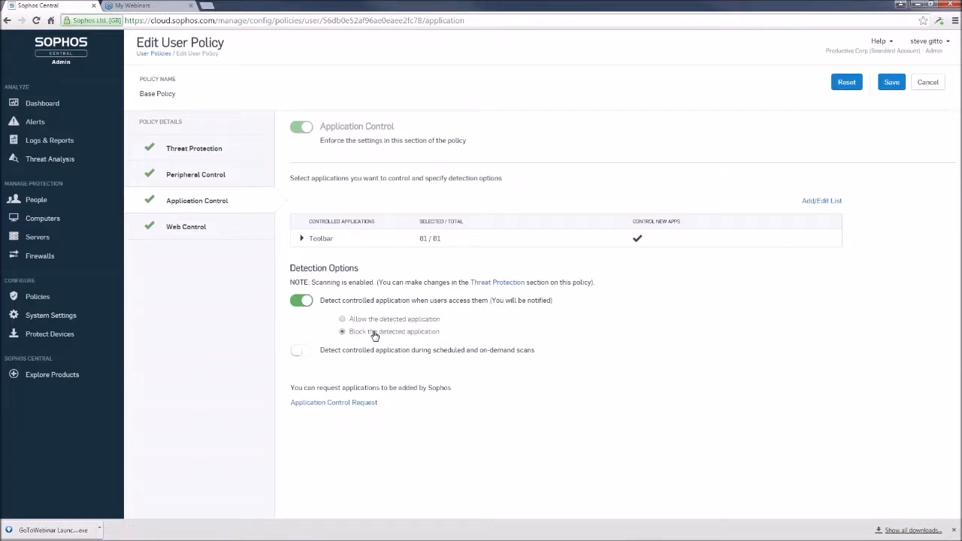
mouse_move(375, 334)
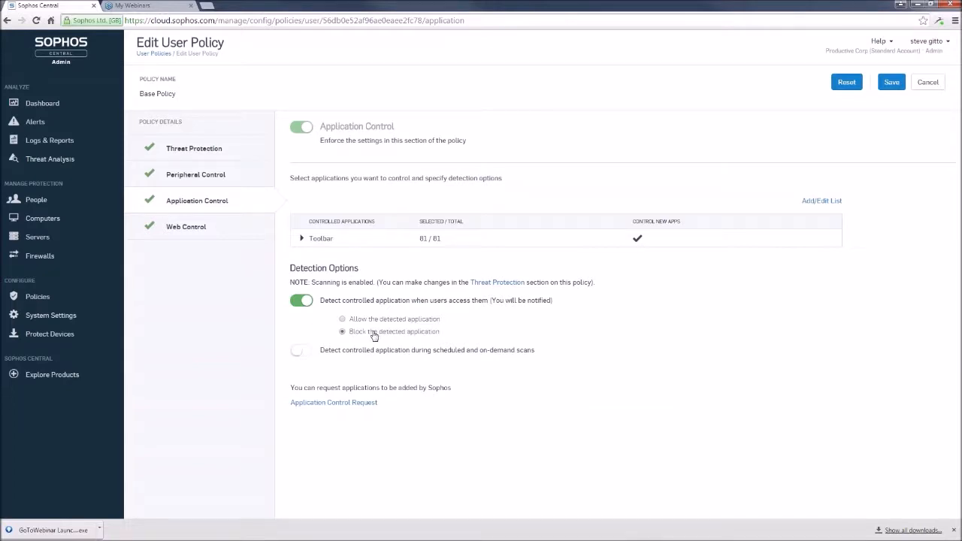
left_click(300, 350)
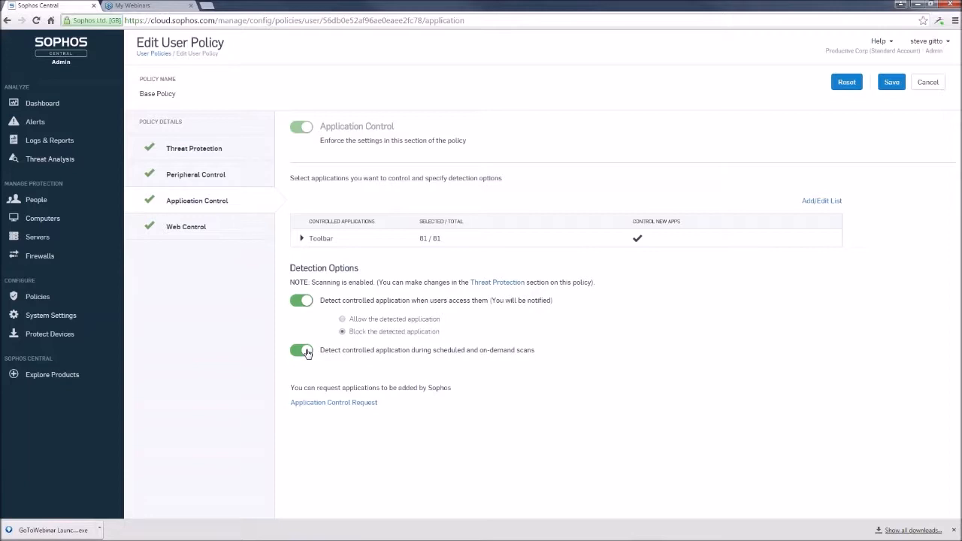
mouse_move(334, 403)
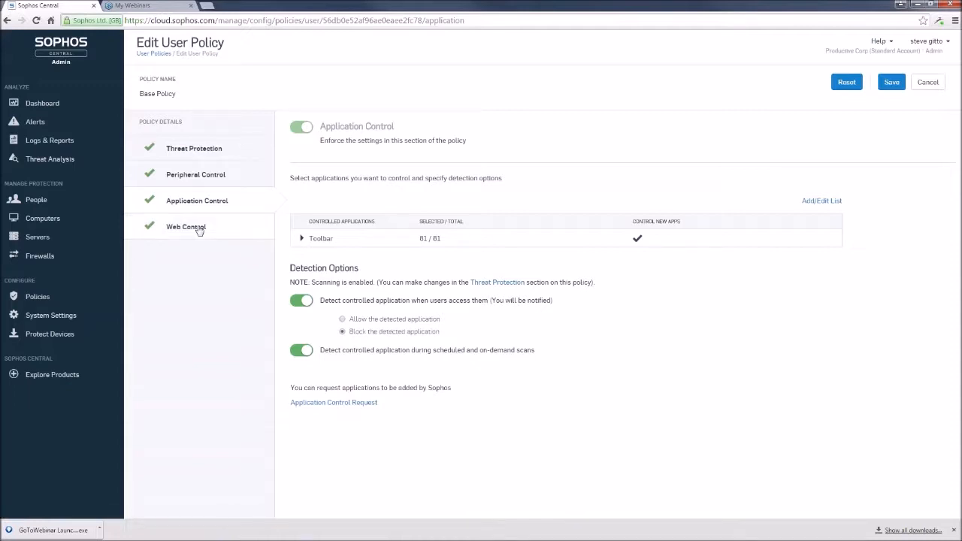
In Web Control's additional security options keep Advertisements on Allow, then collapse the details.
left_click(186, 225)
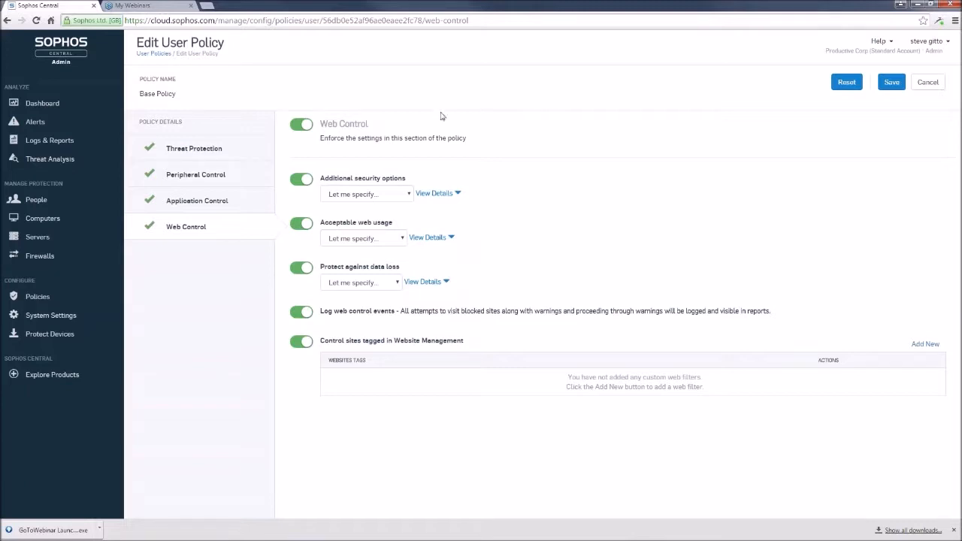
mouse_move(388, 207)
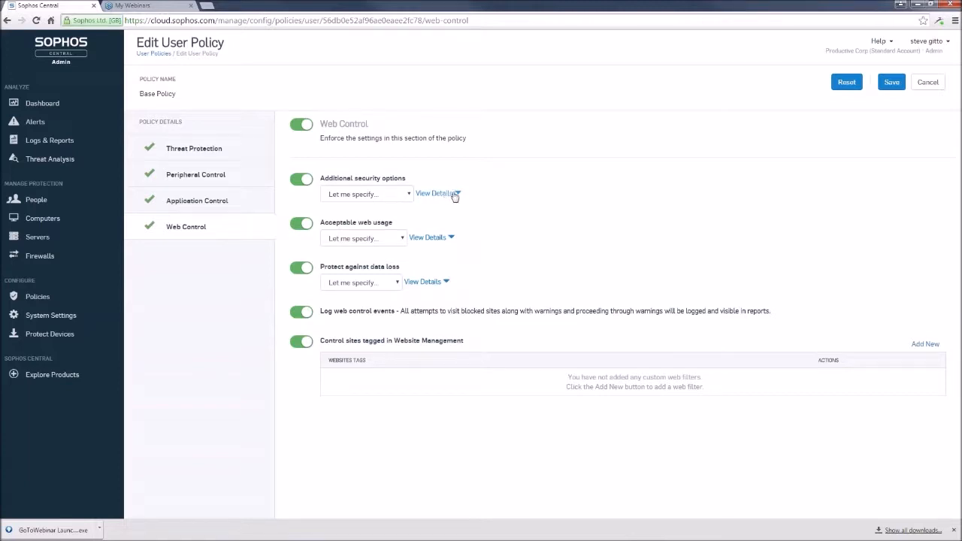
left_click(435, 193)
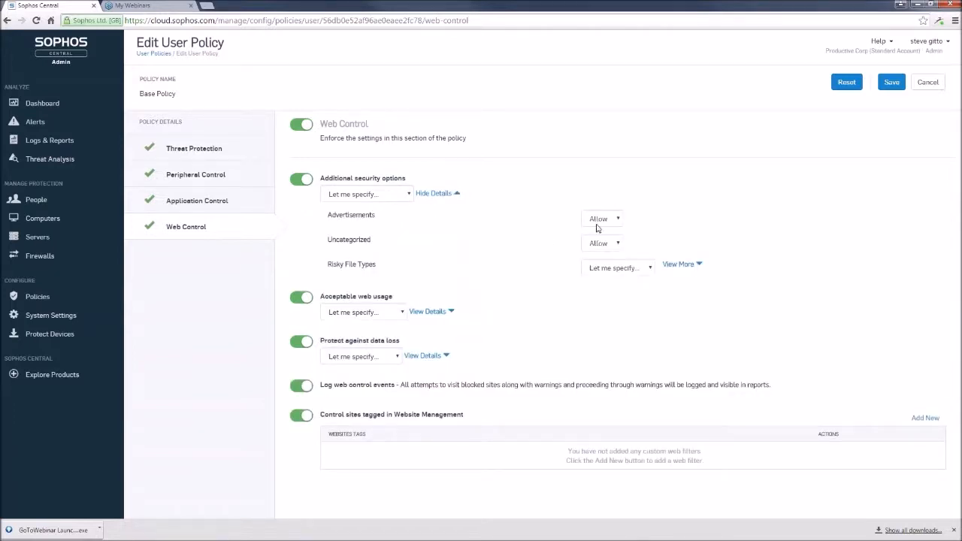
left_click(601, 219)
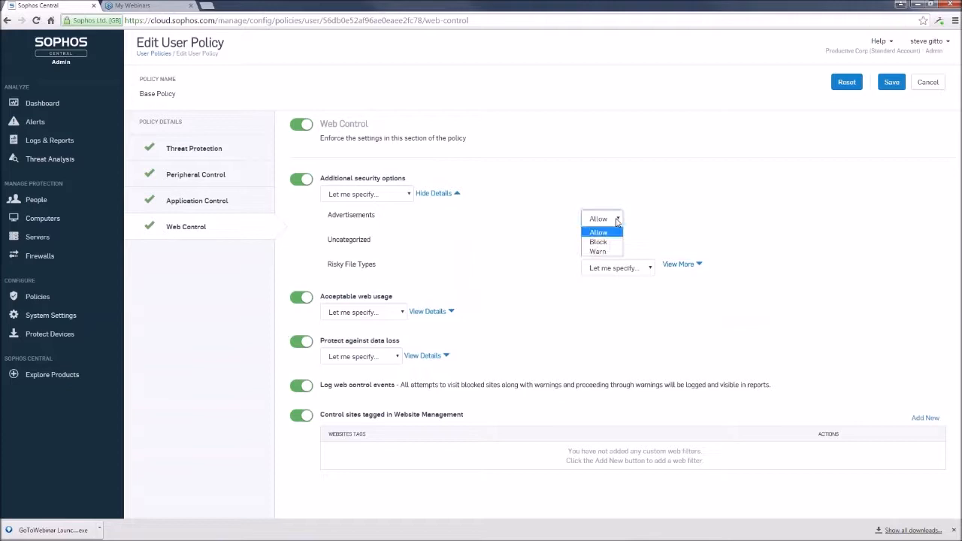
left_click(599, 232)
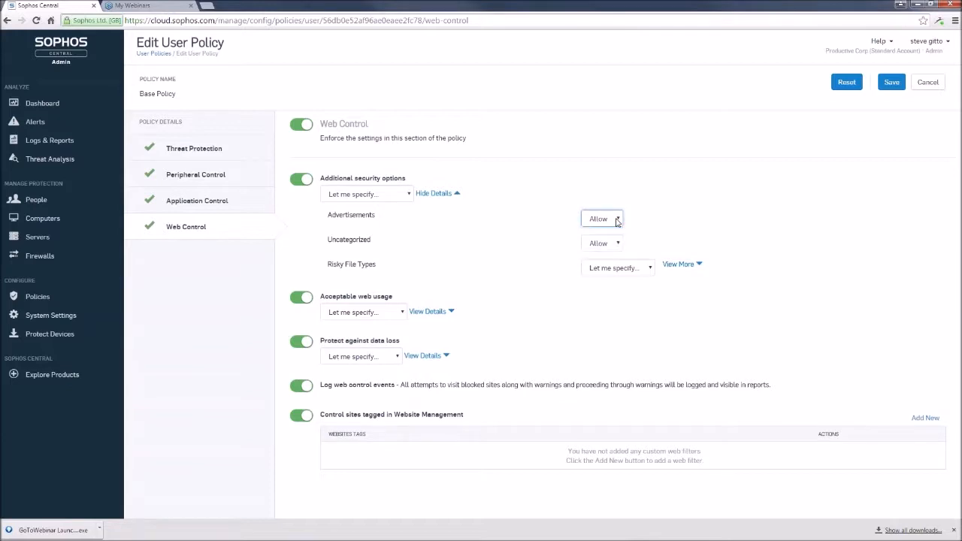
left_click(433, 192)
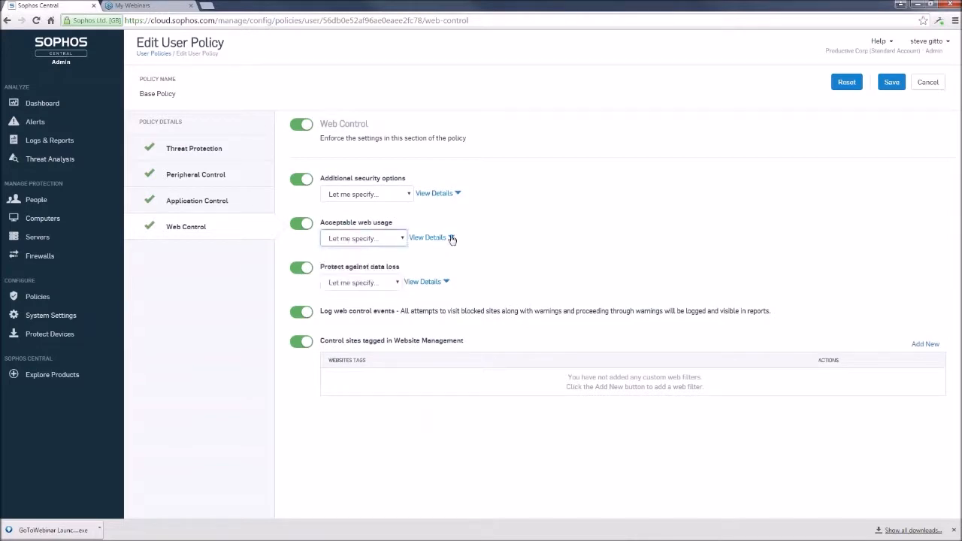
Expand Acceptable web usage details and list the productivity-related categories such as Arts, Gambling and Travel.
left_click(427, 237)
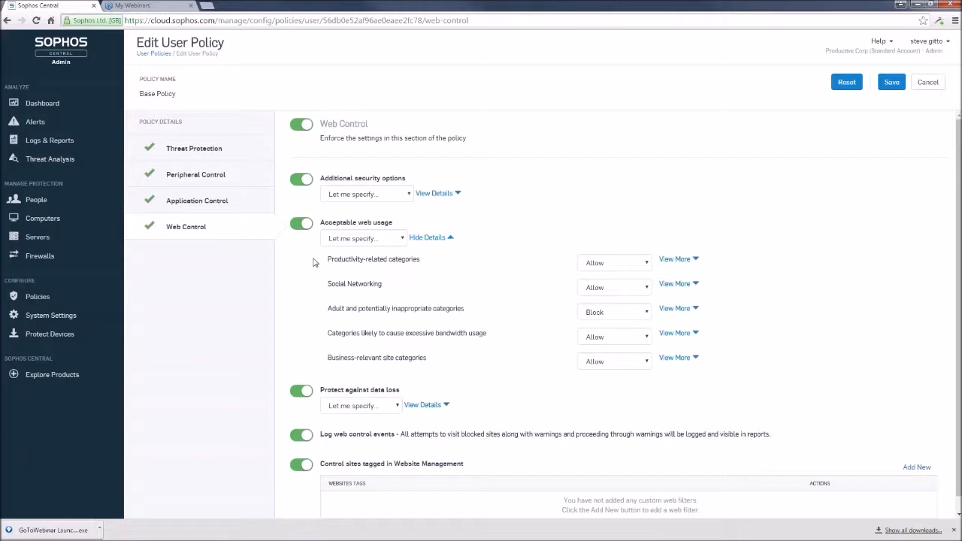
mouse_move(370, 287)
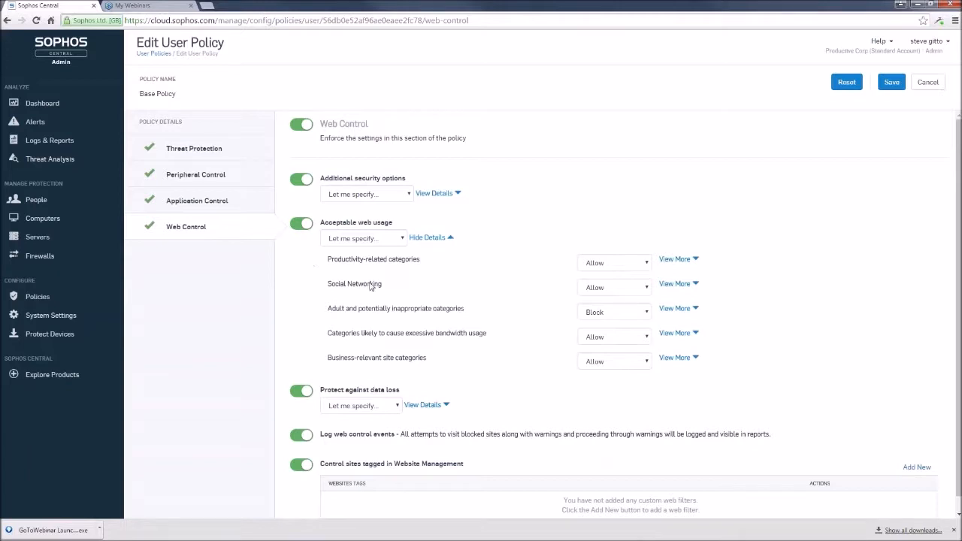
mouse_move(368, 334)
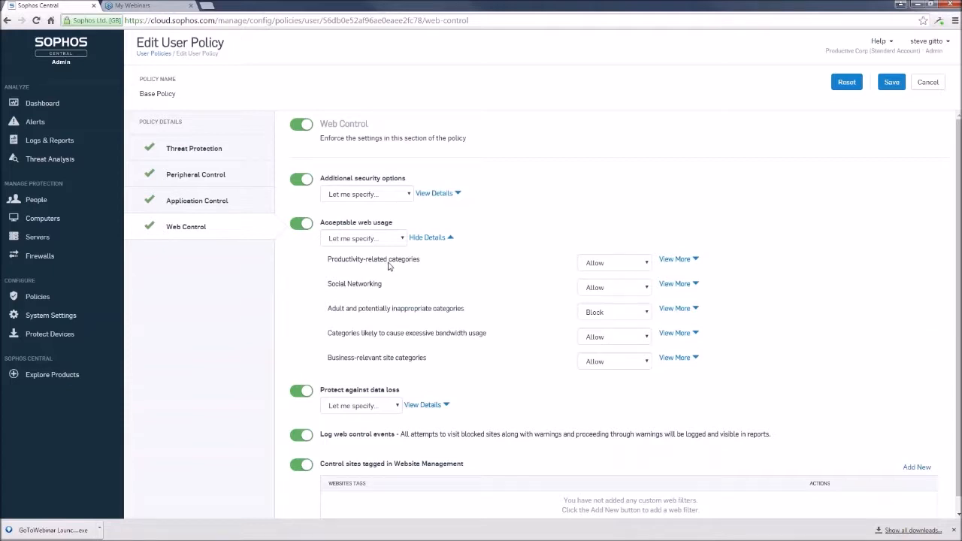
mouse_move(691, 268)
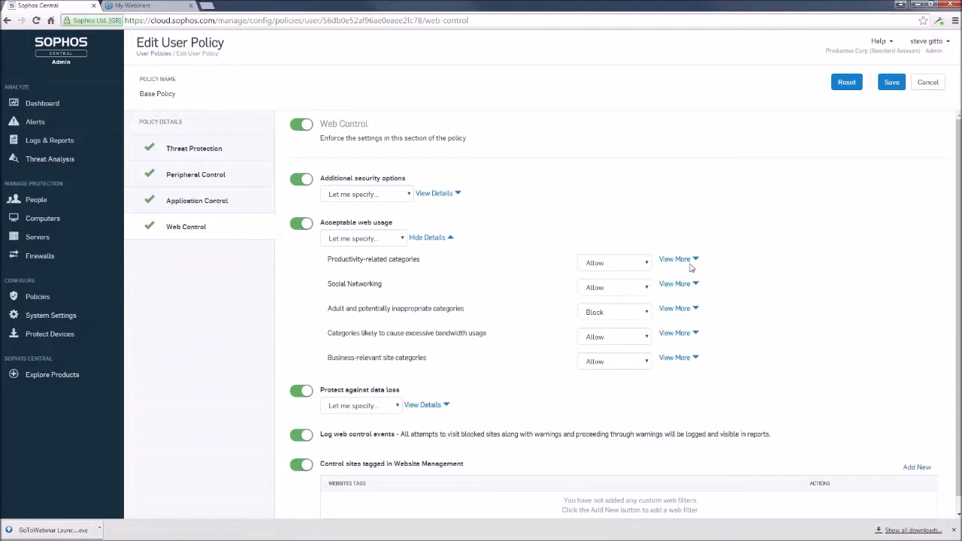
left_click(673, 259)
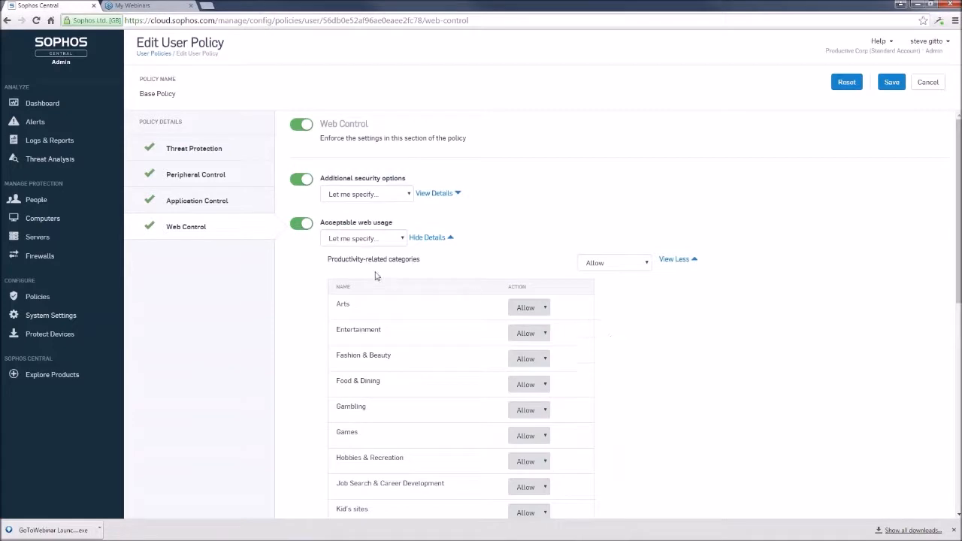
mouse_move(944, 256)
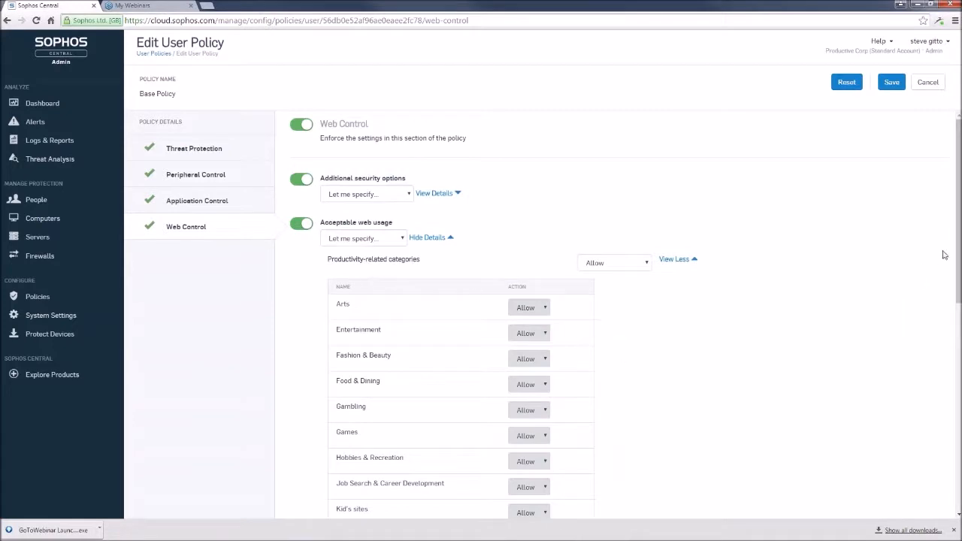
scroll("down", 3)
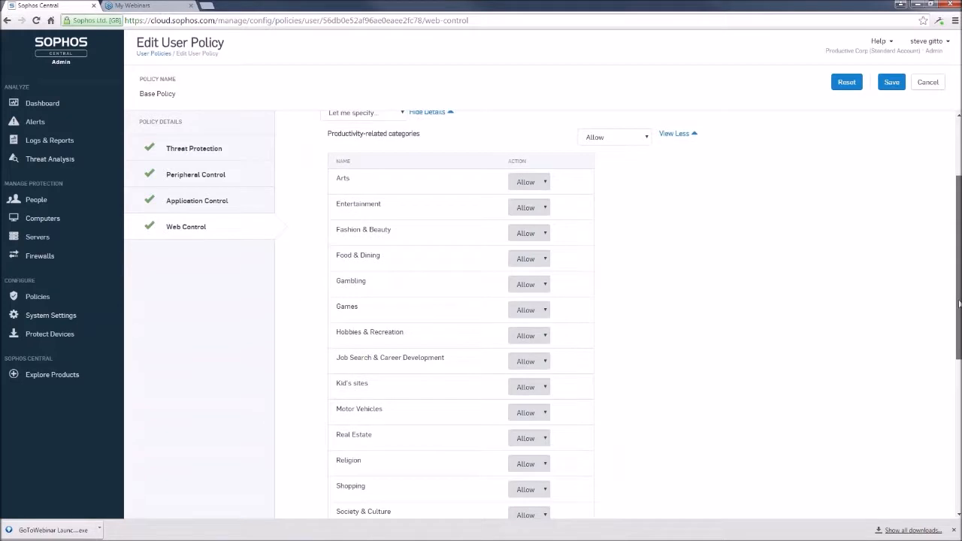
scroll("down", 3)
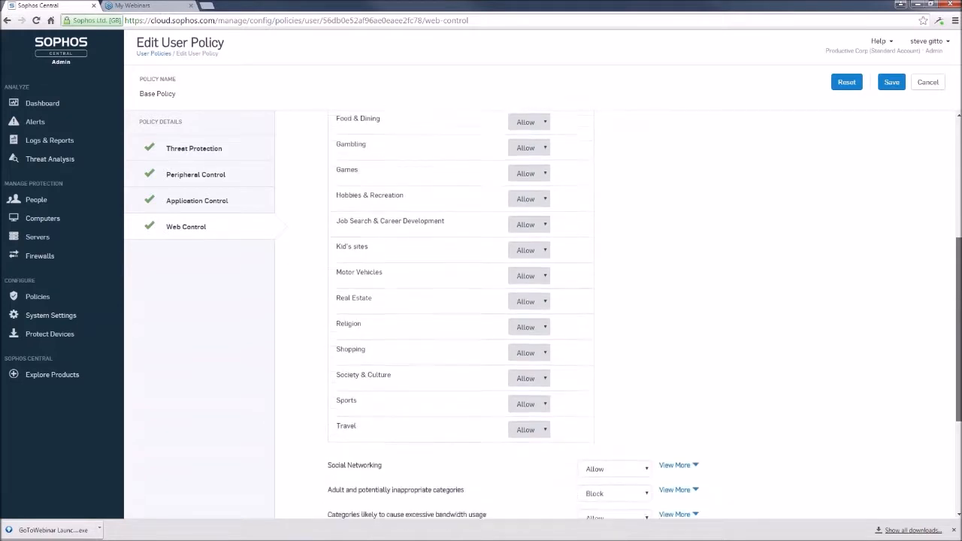
scroll("down", 3)
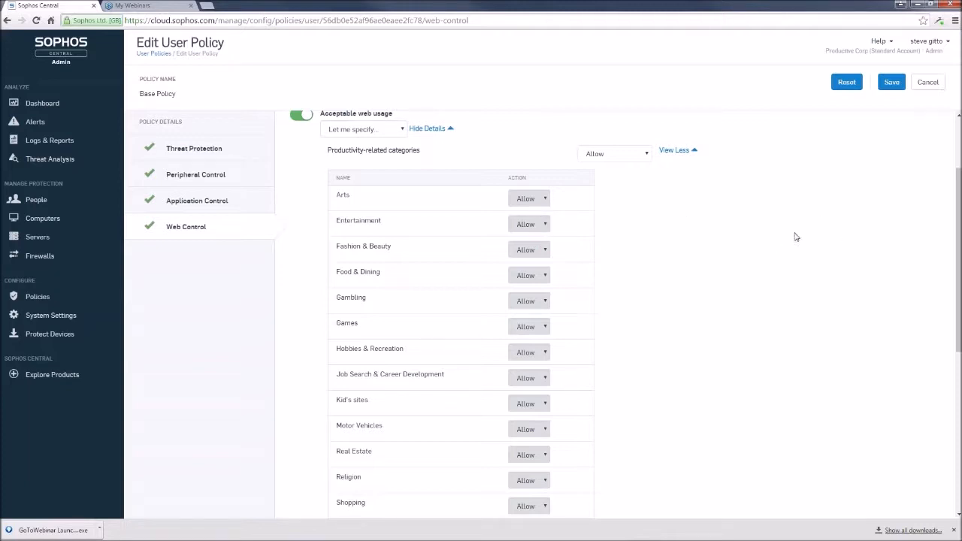
Set Arts to Allow as an individual choice and collapse the productivity-related list.
left_click(613, 153)
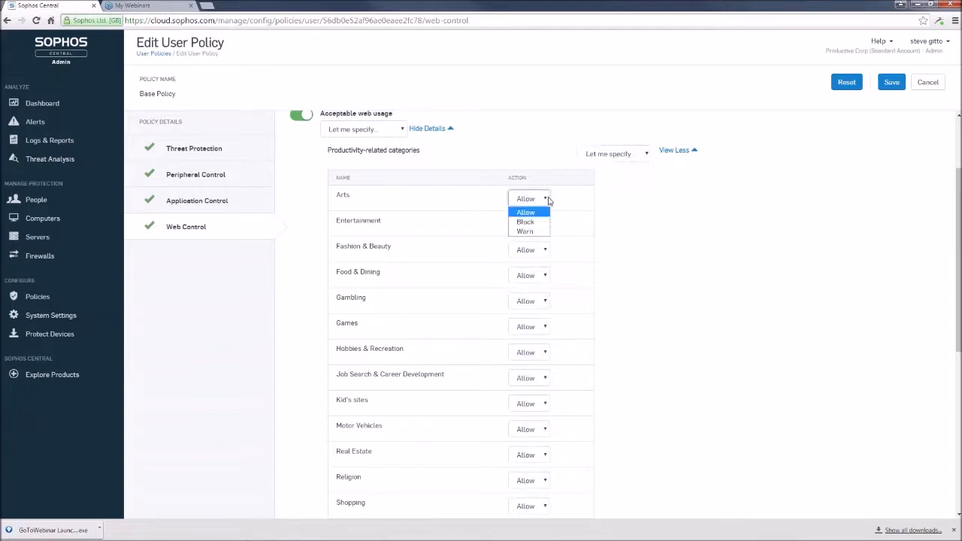
left_click(526, 212)
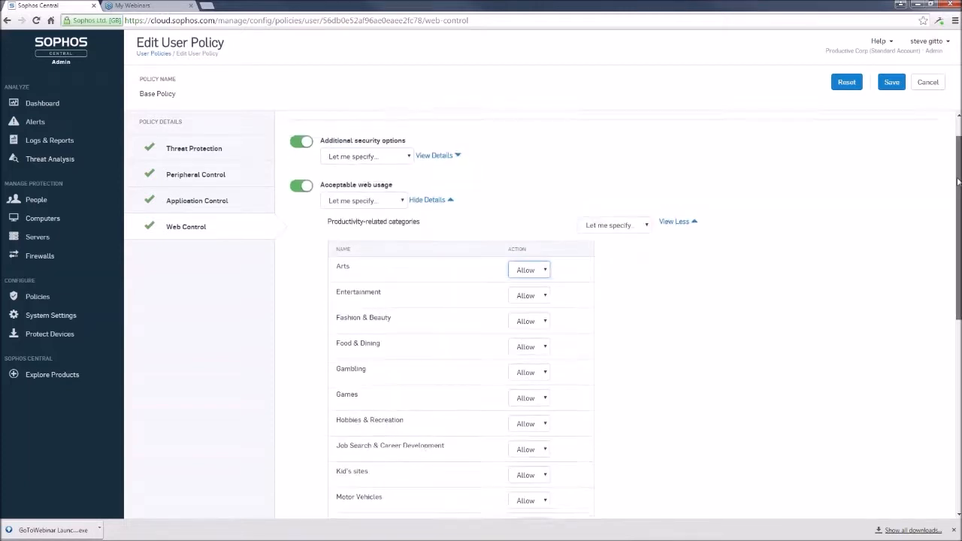
left_click(364, 201)
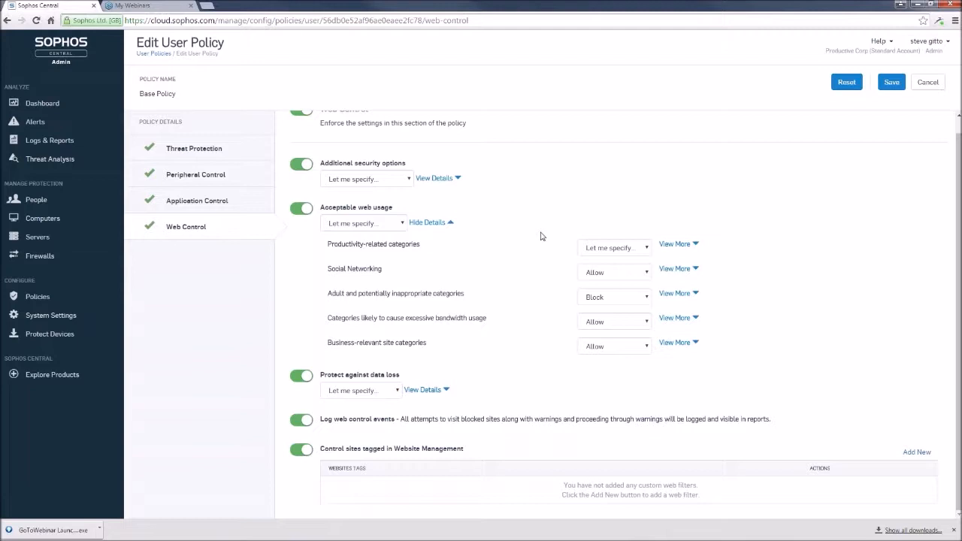
mouse_move(529, 228)
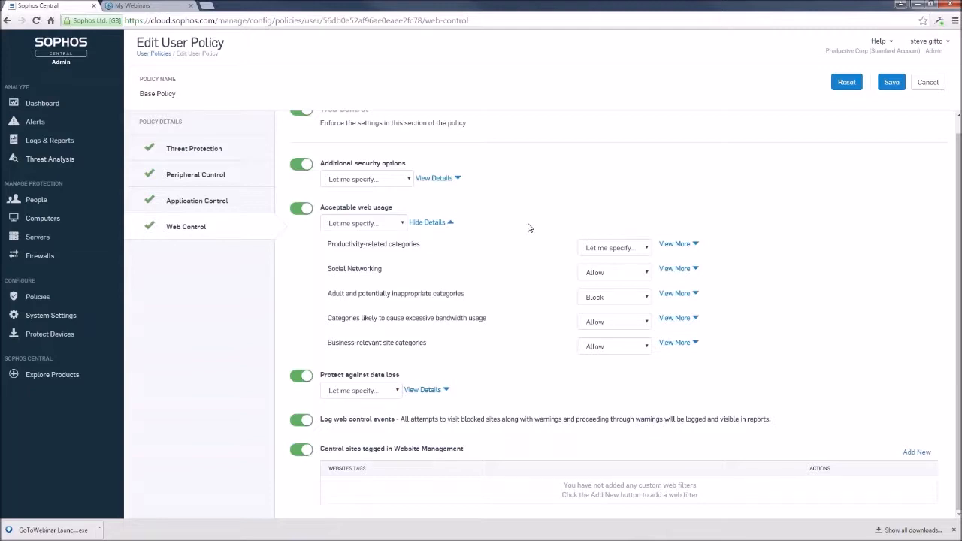
mouse_move(485, 306)
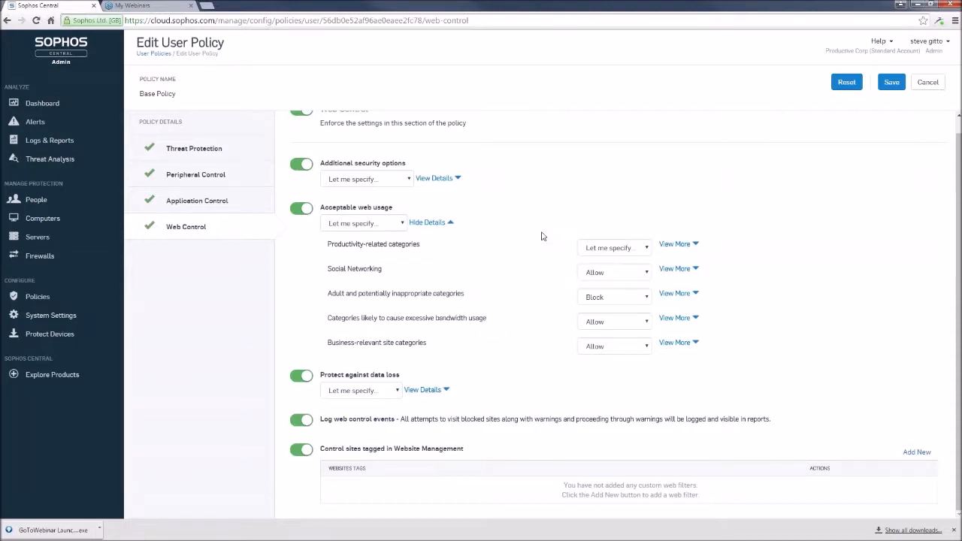
mouse_move(929, 198)
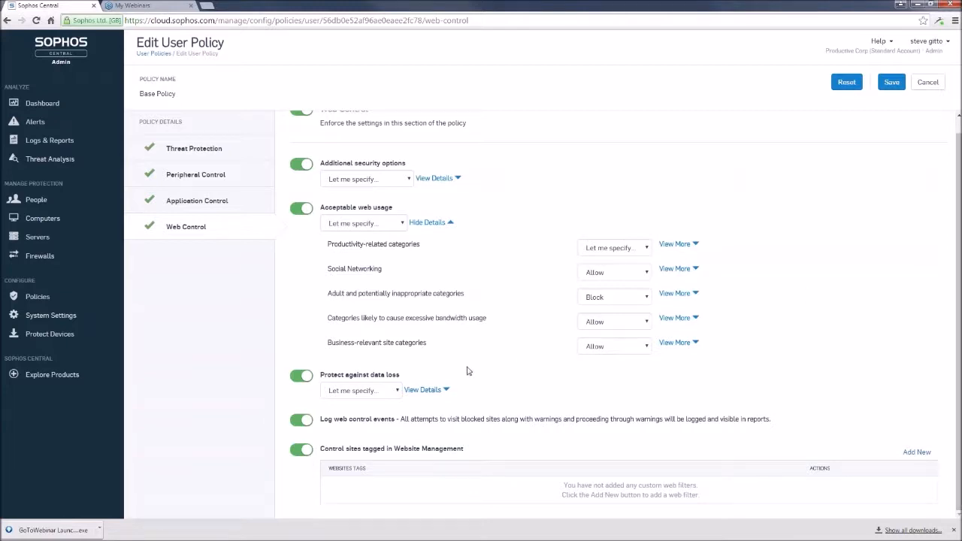
mouse_move(451, 394)
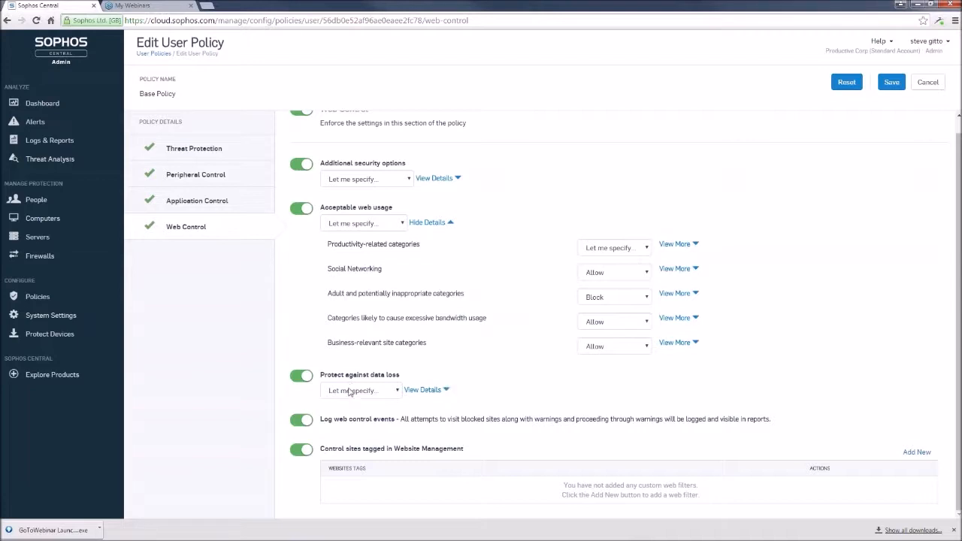
mouse_move(341, 430)
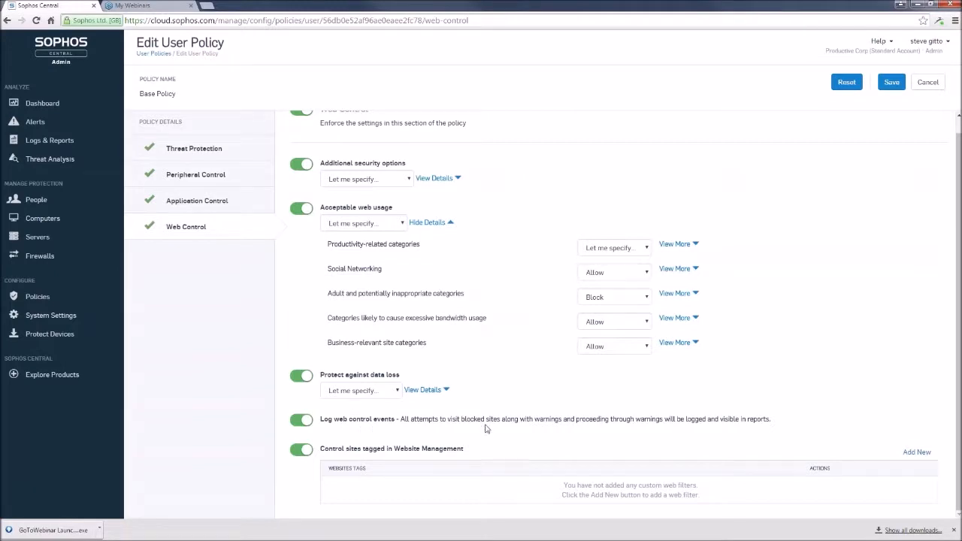
mouse_move(511, 420)
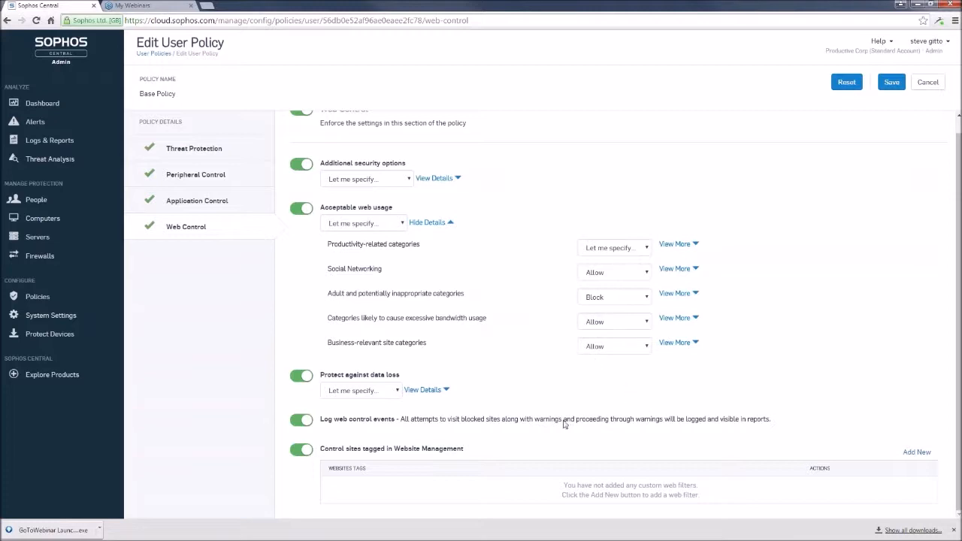
mouse_move(643, 399)
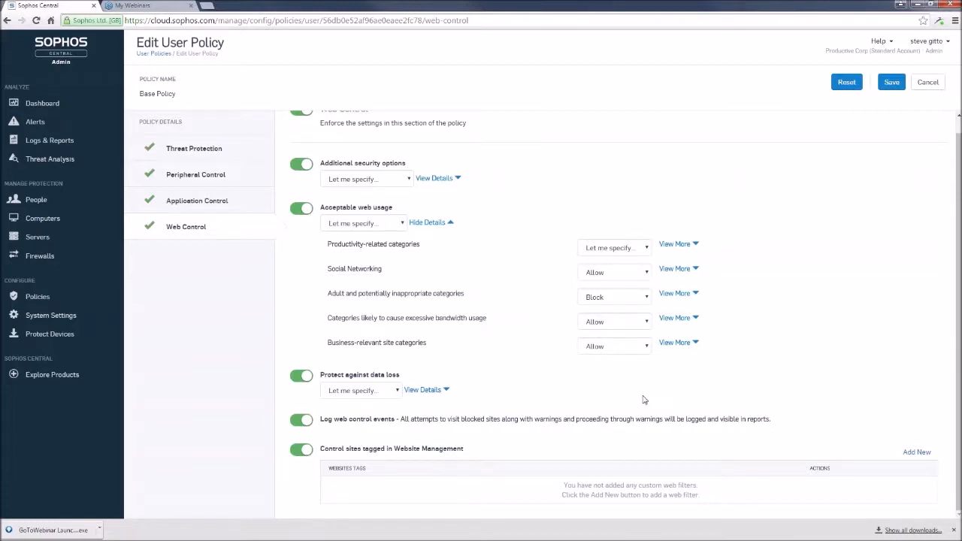
mouse_move(398, 413)
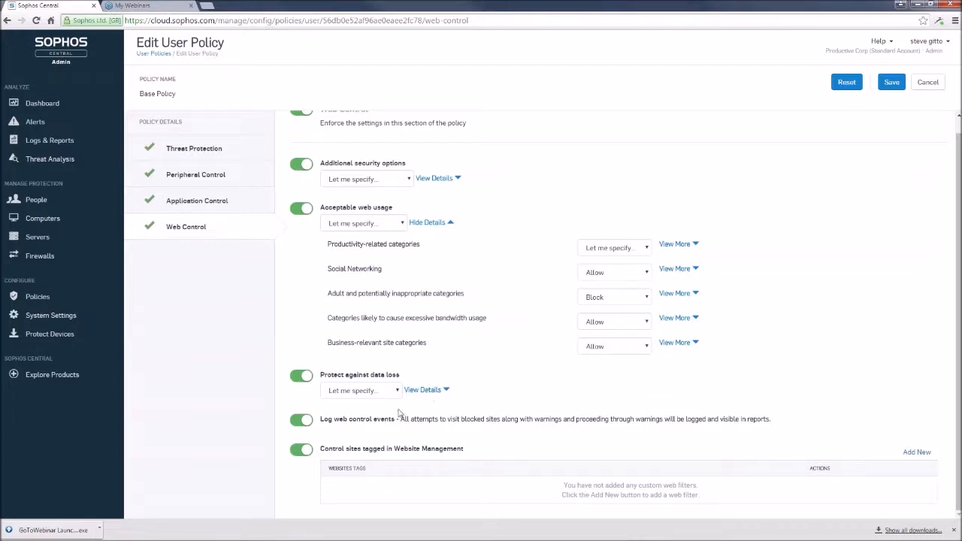
mouse_move(448, 445)
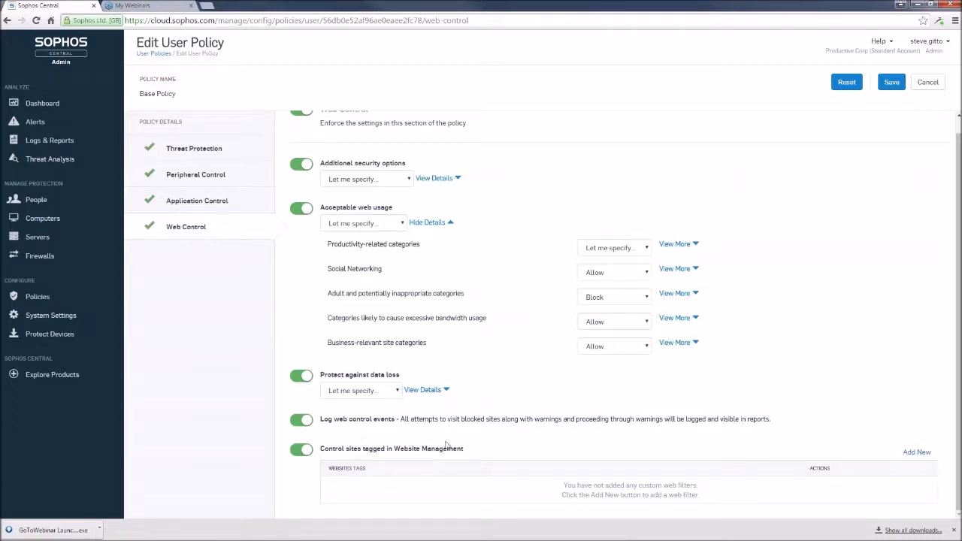